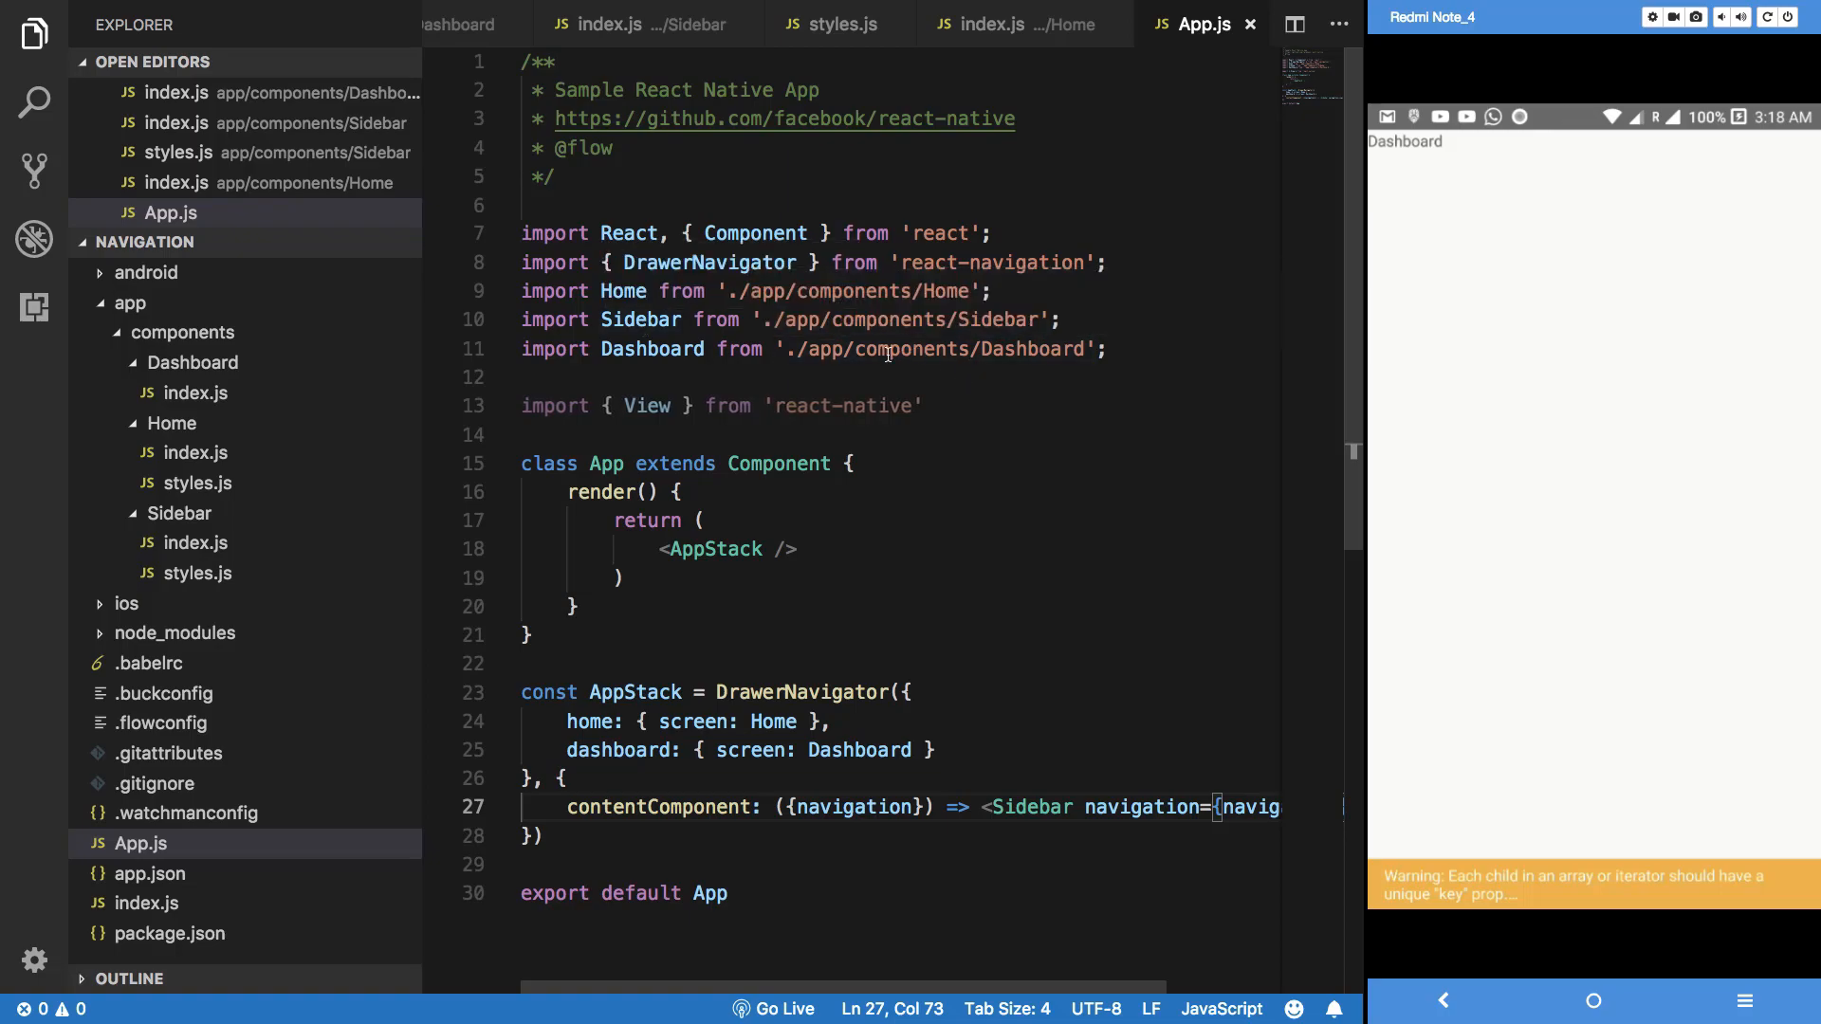
# - Add a demo import of 'something' from the deep '../../../../../redux/reducers/system/actions' path below Dashboard
pyautogui.doubleClick(810, 349)
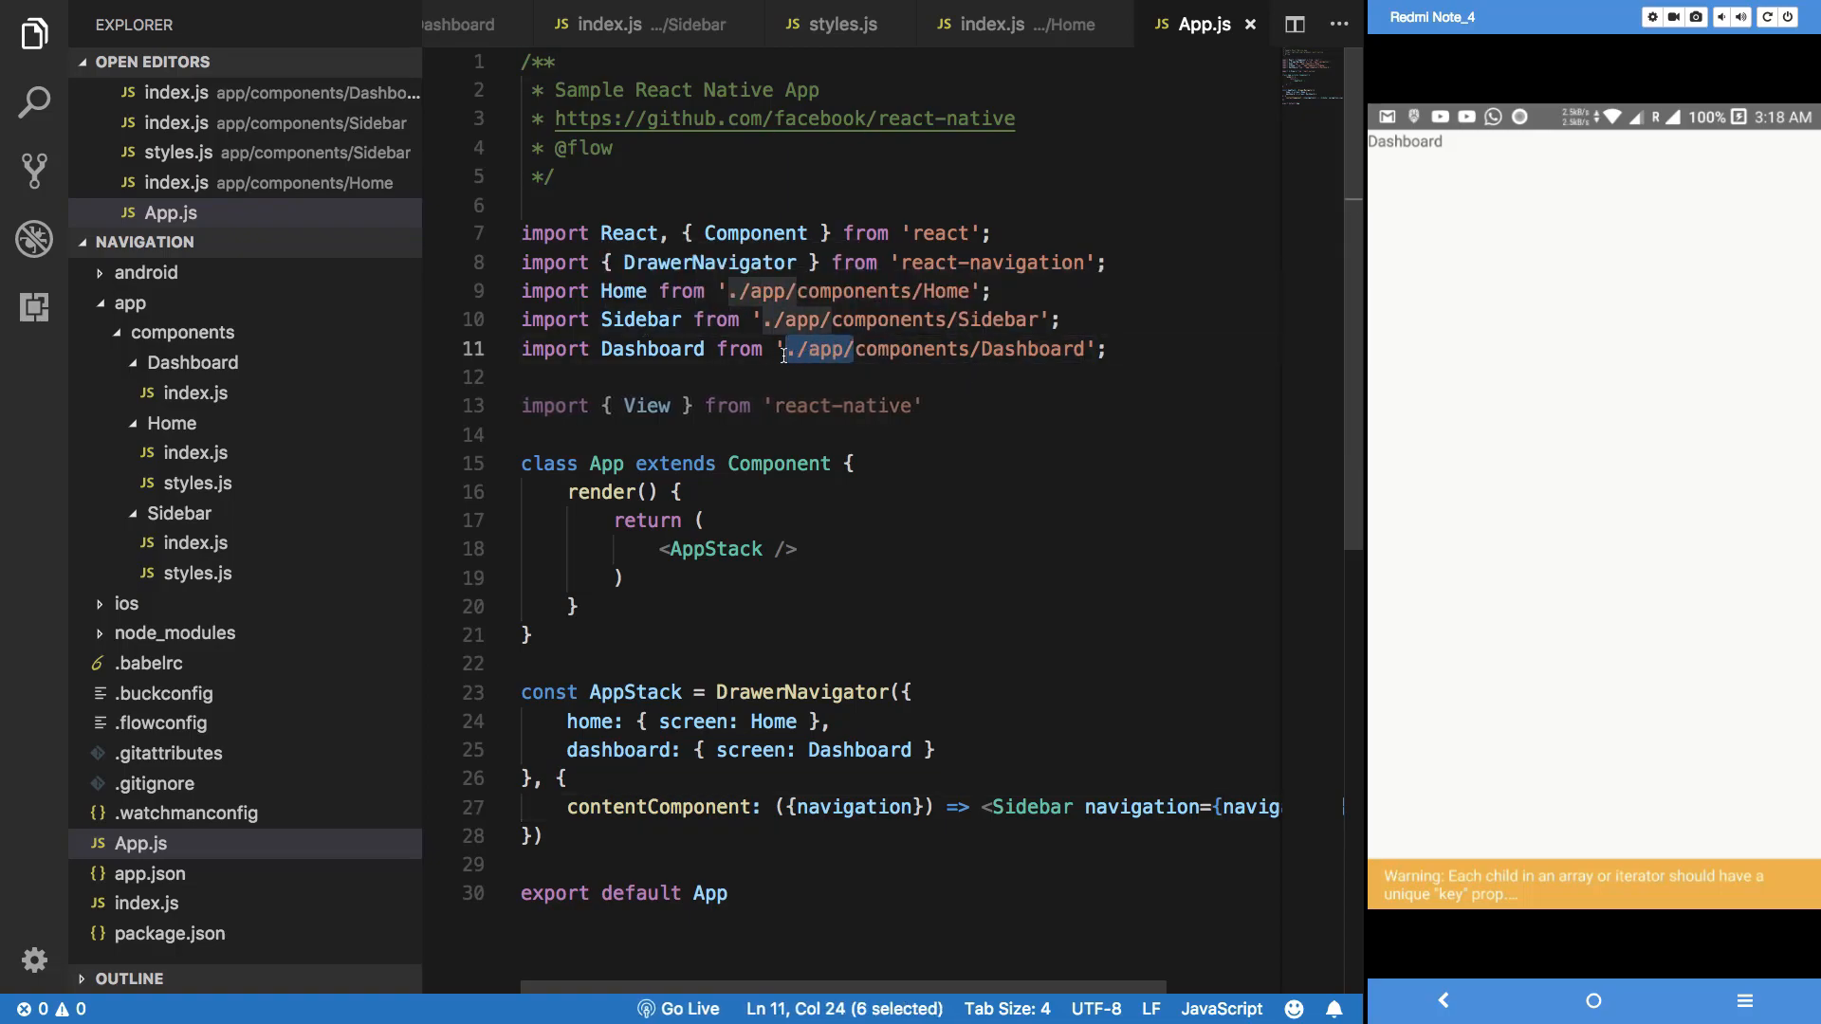
pyautogui.click(856, 463)
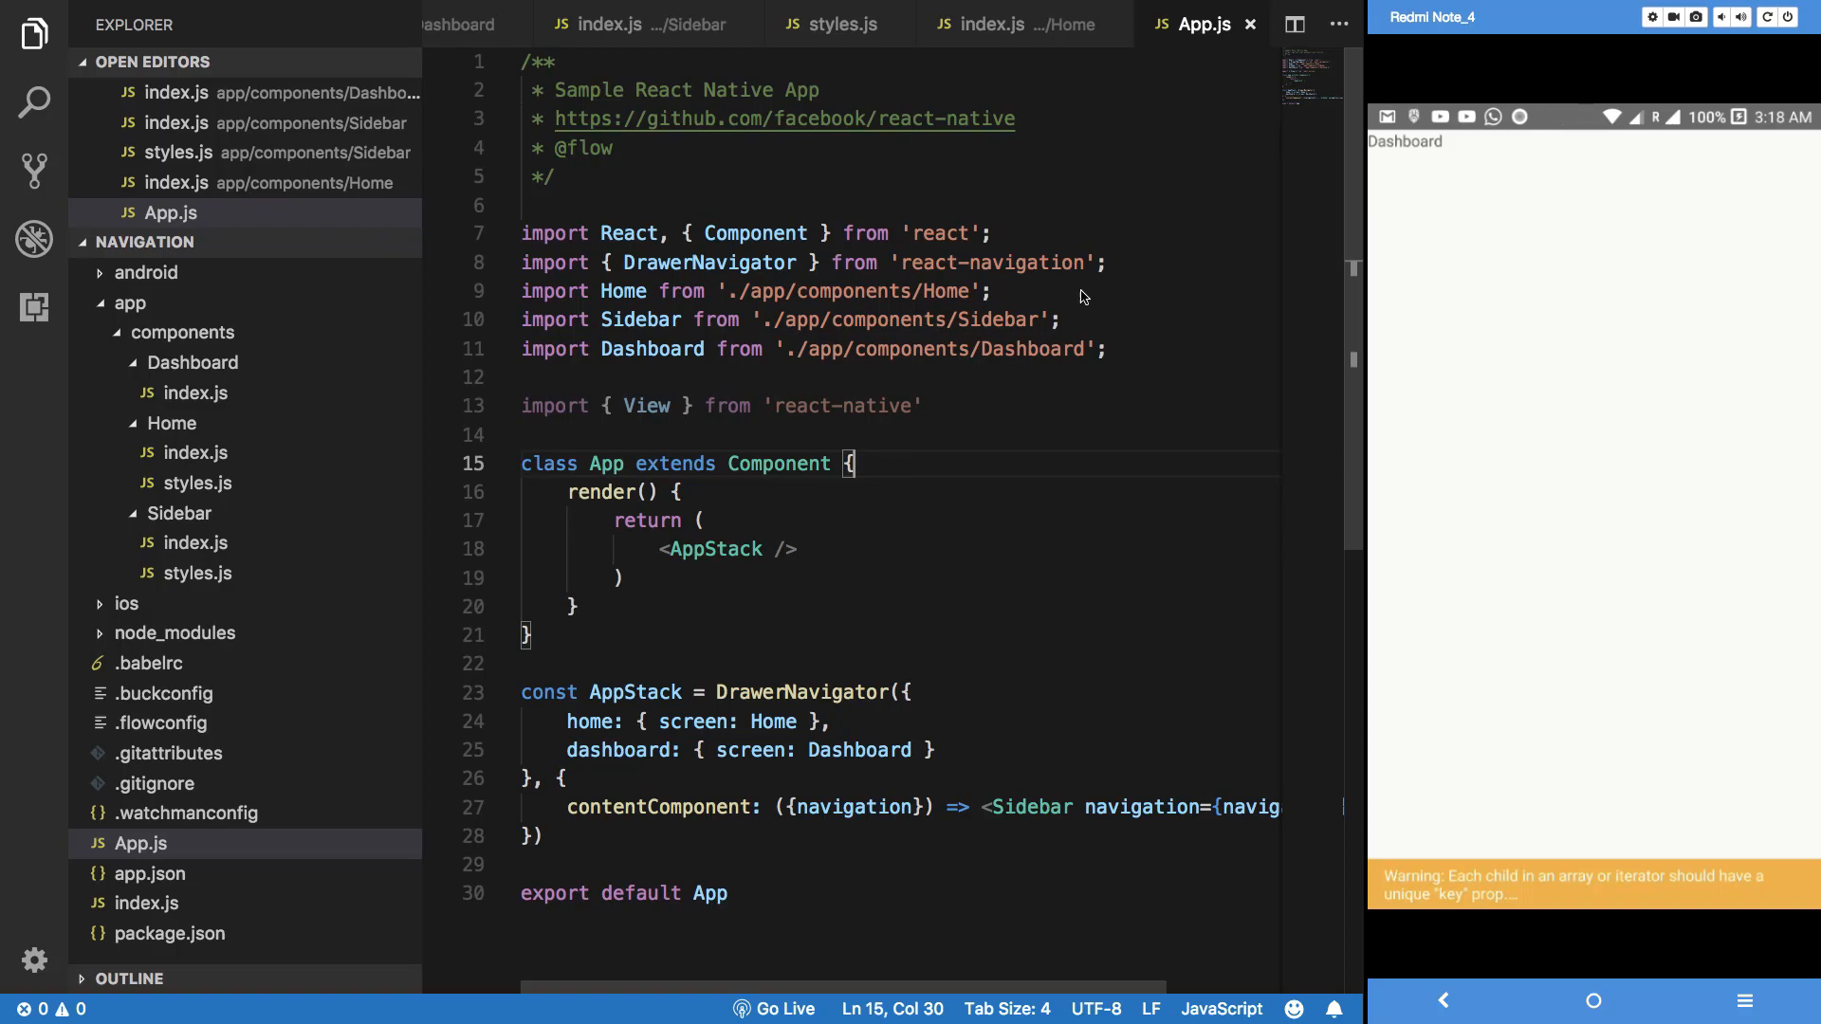
pyautogui.click(1119, 349)
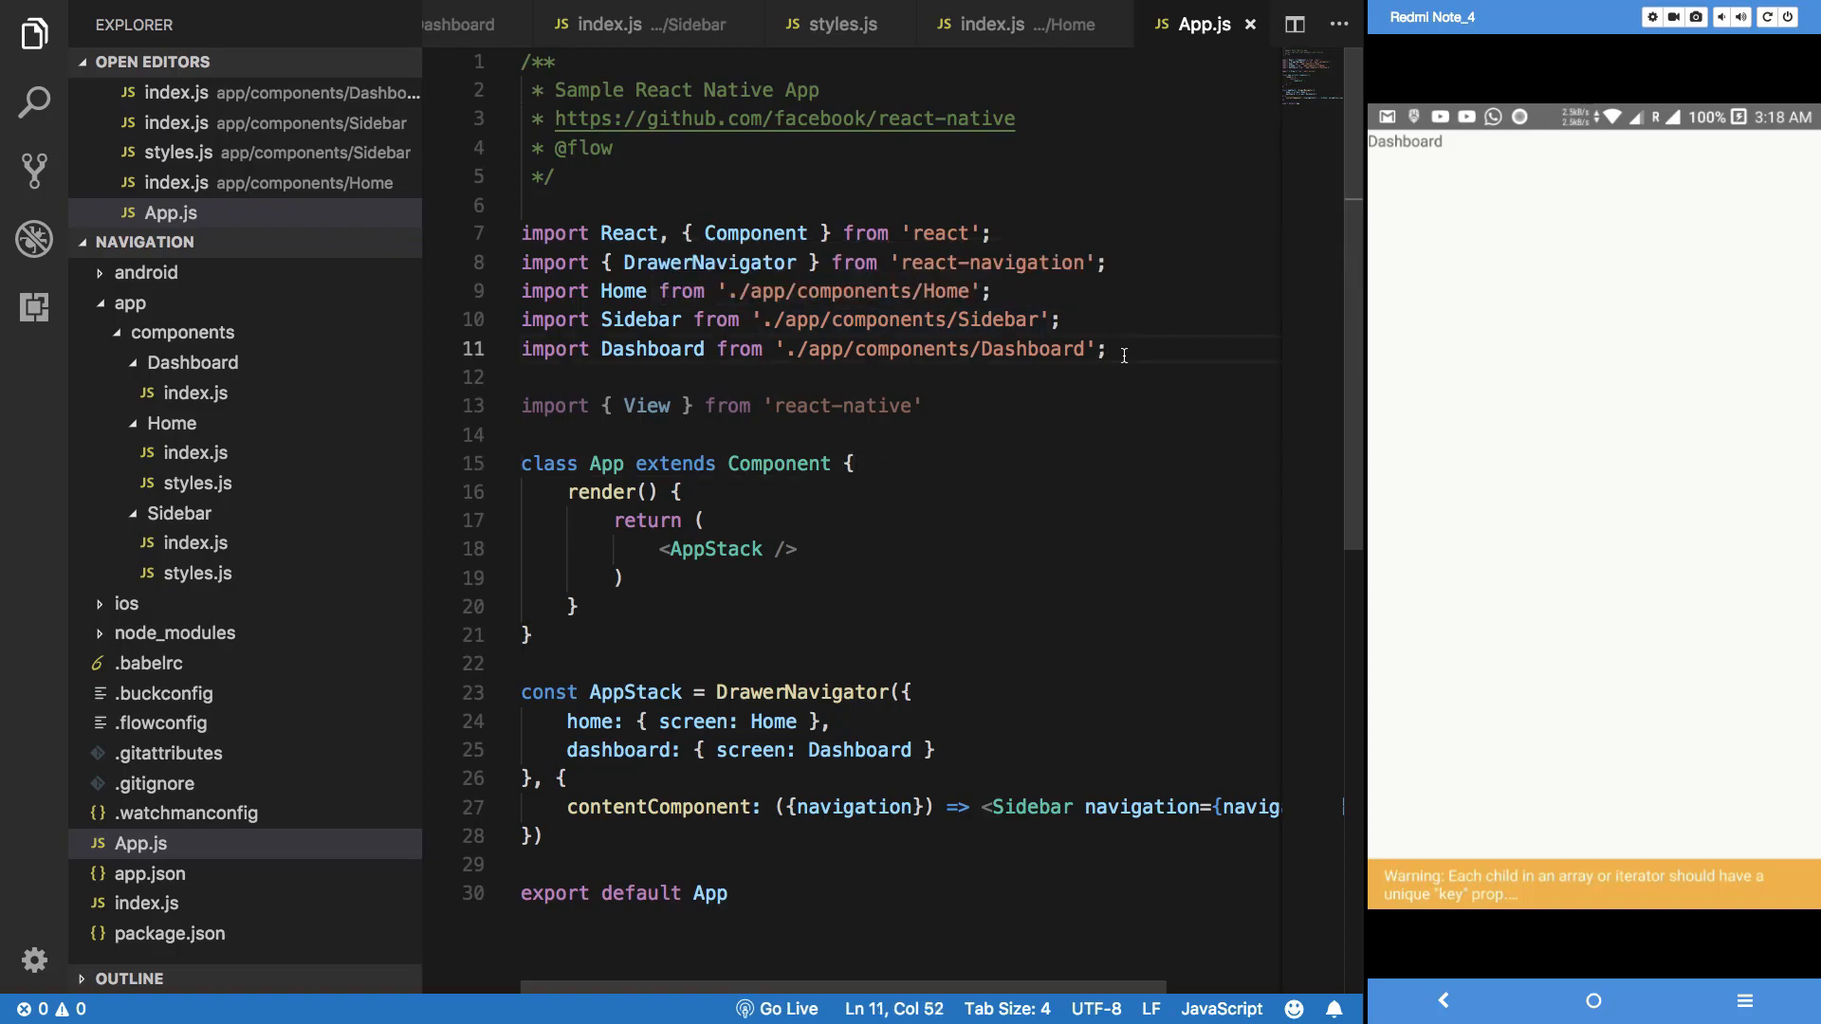
pyautogui.write("import something from '../../../../.")
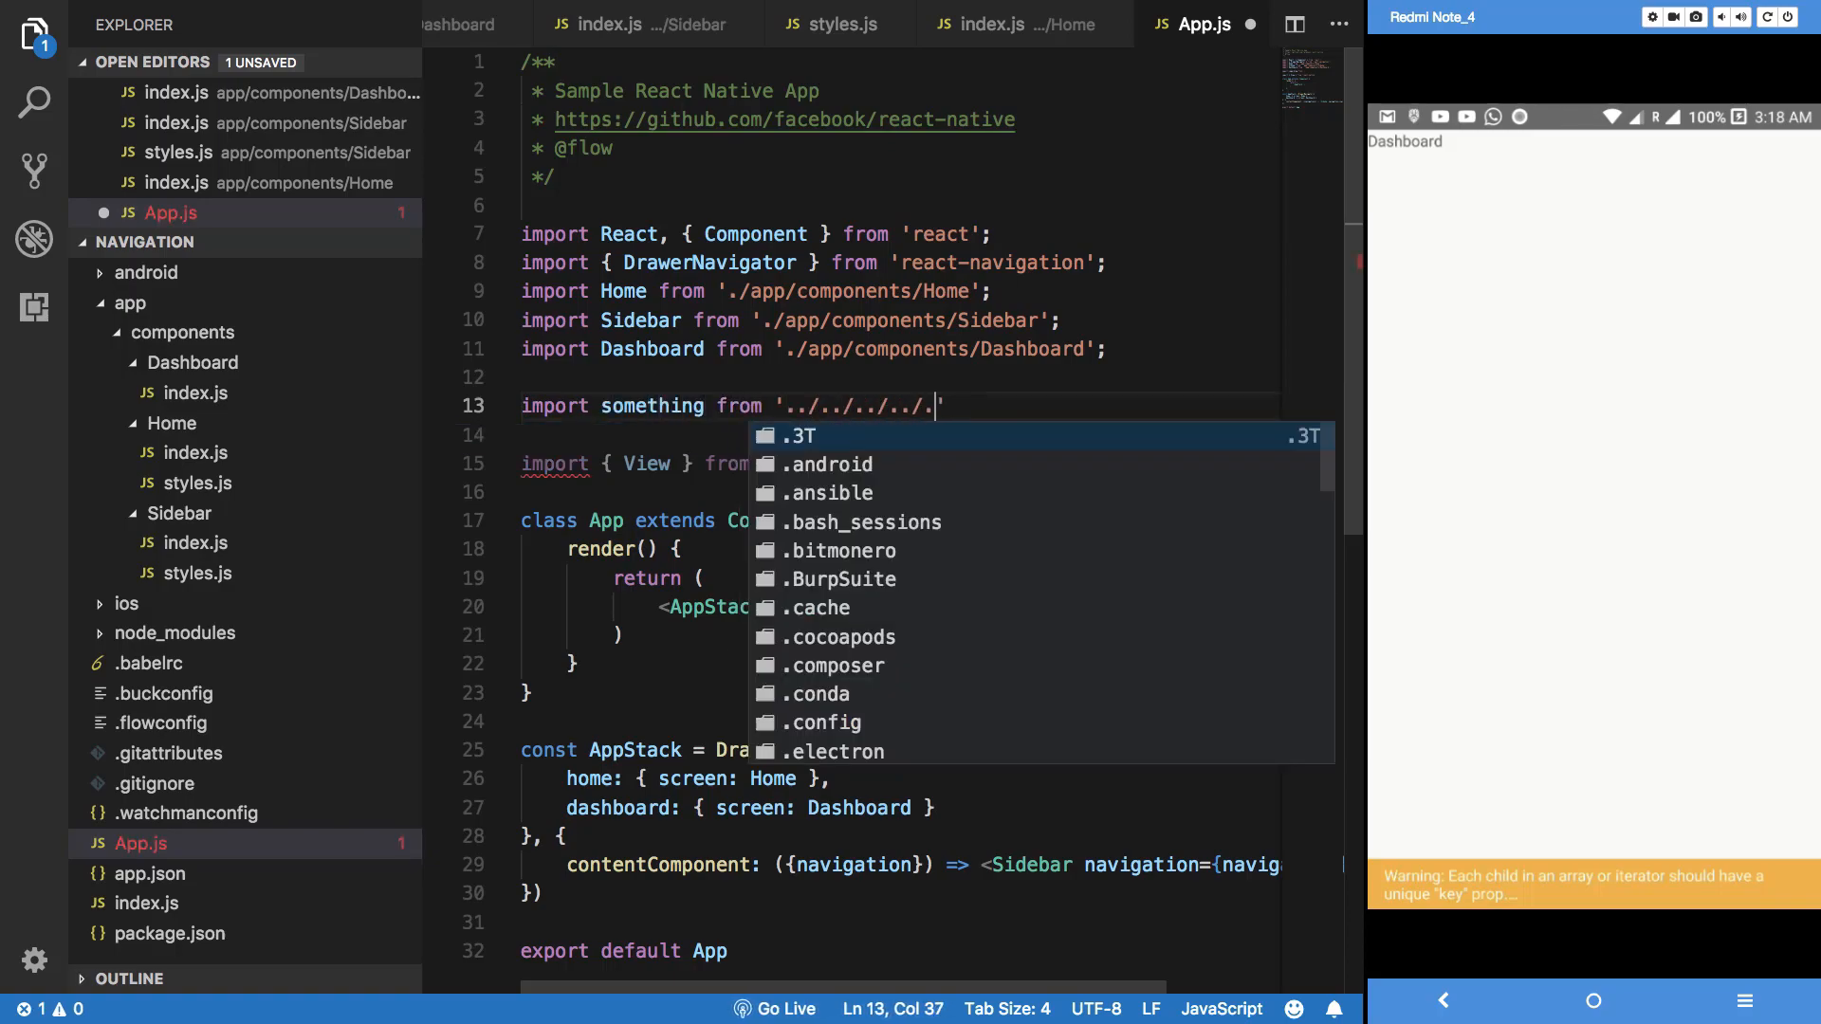
pyautogui.write('/redux')
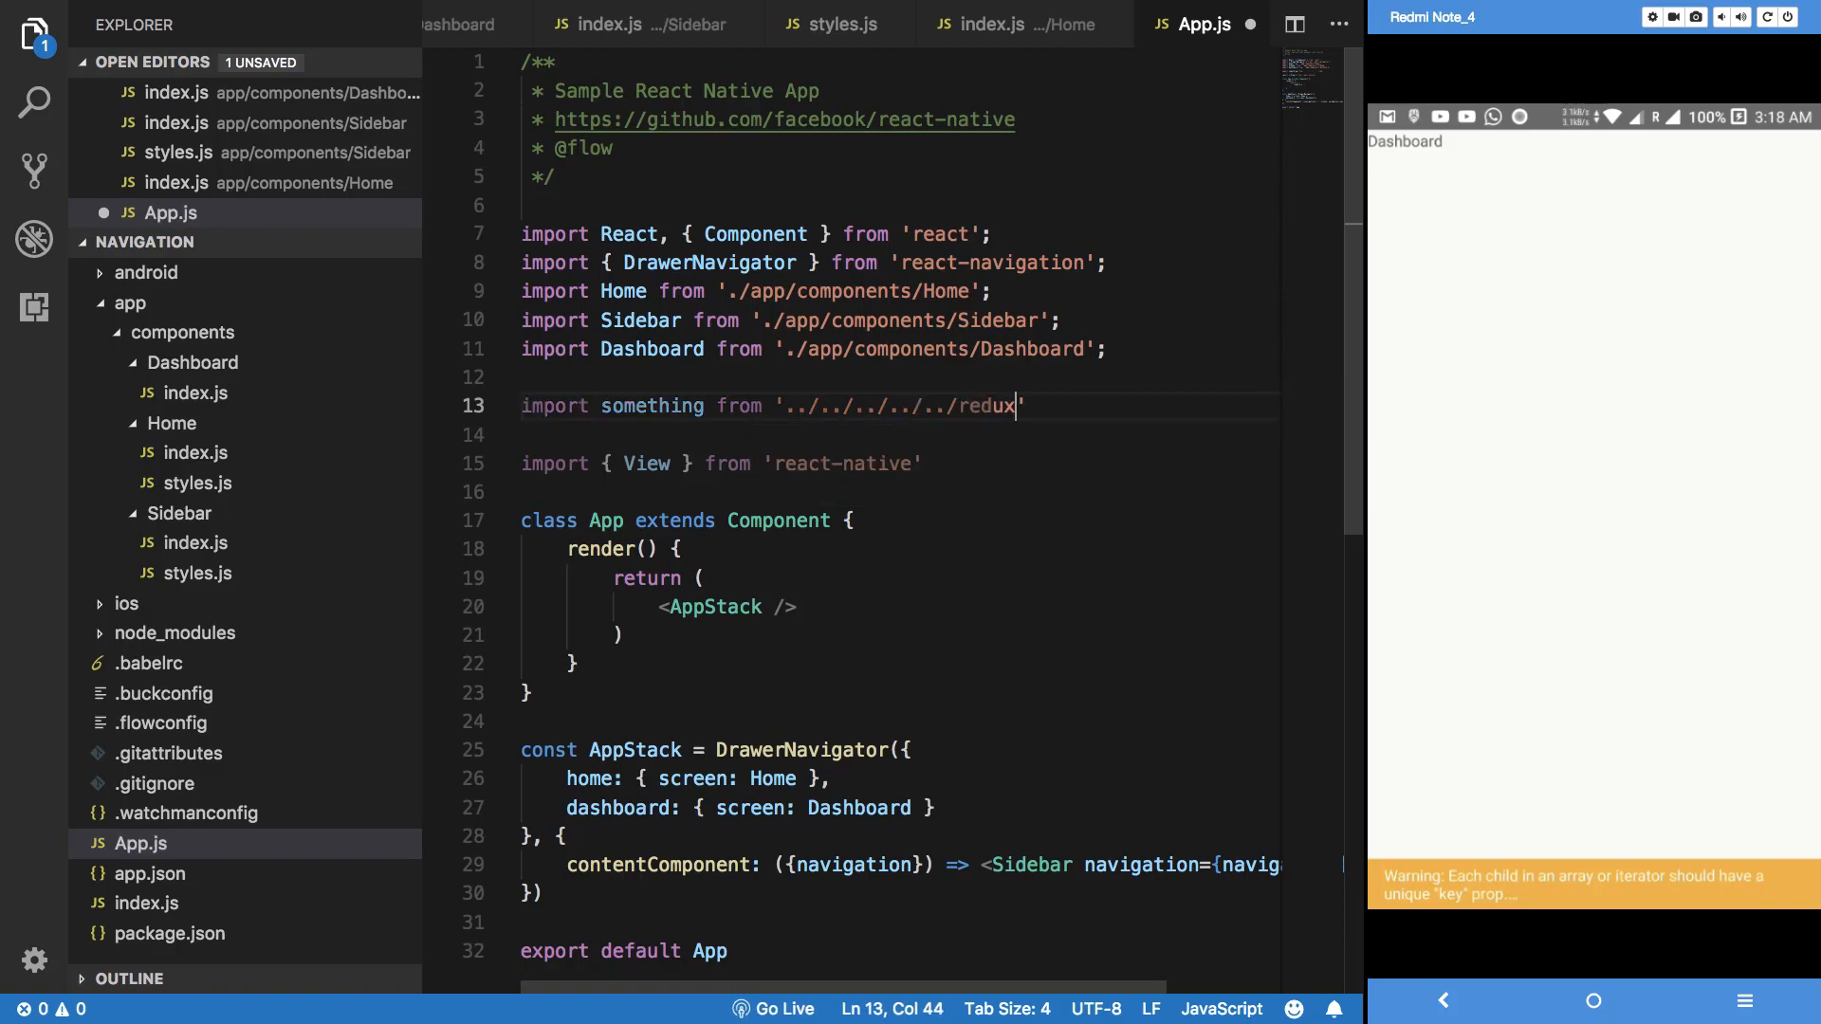
pyautogui.write('/reducers/s')
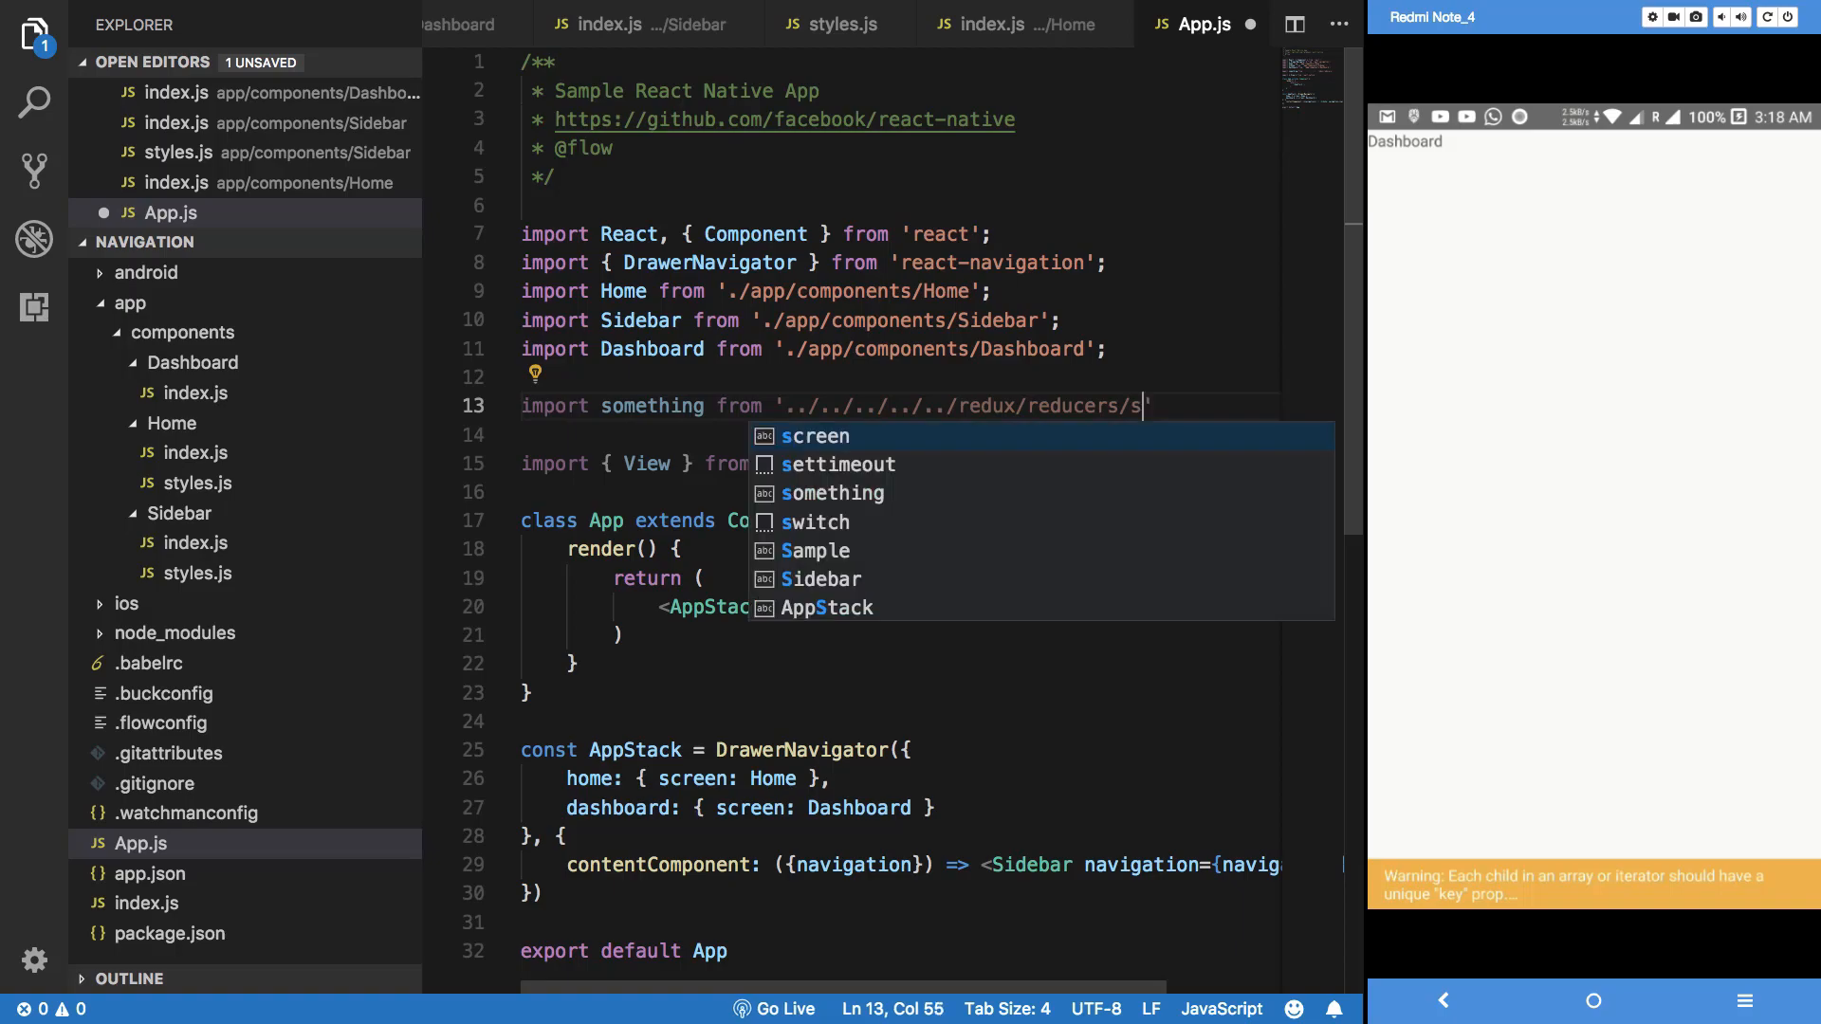
pyautogui.write('ystem/action')
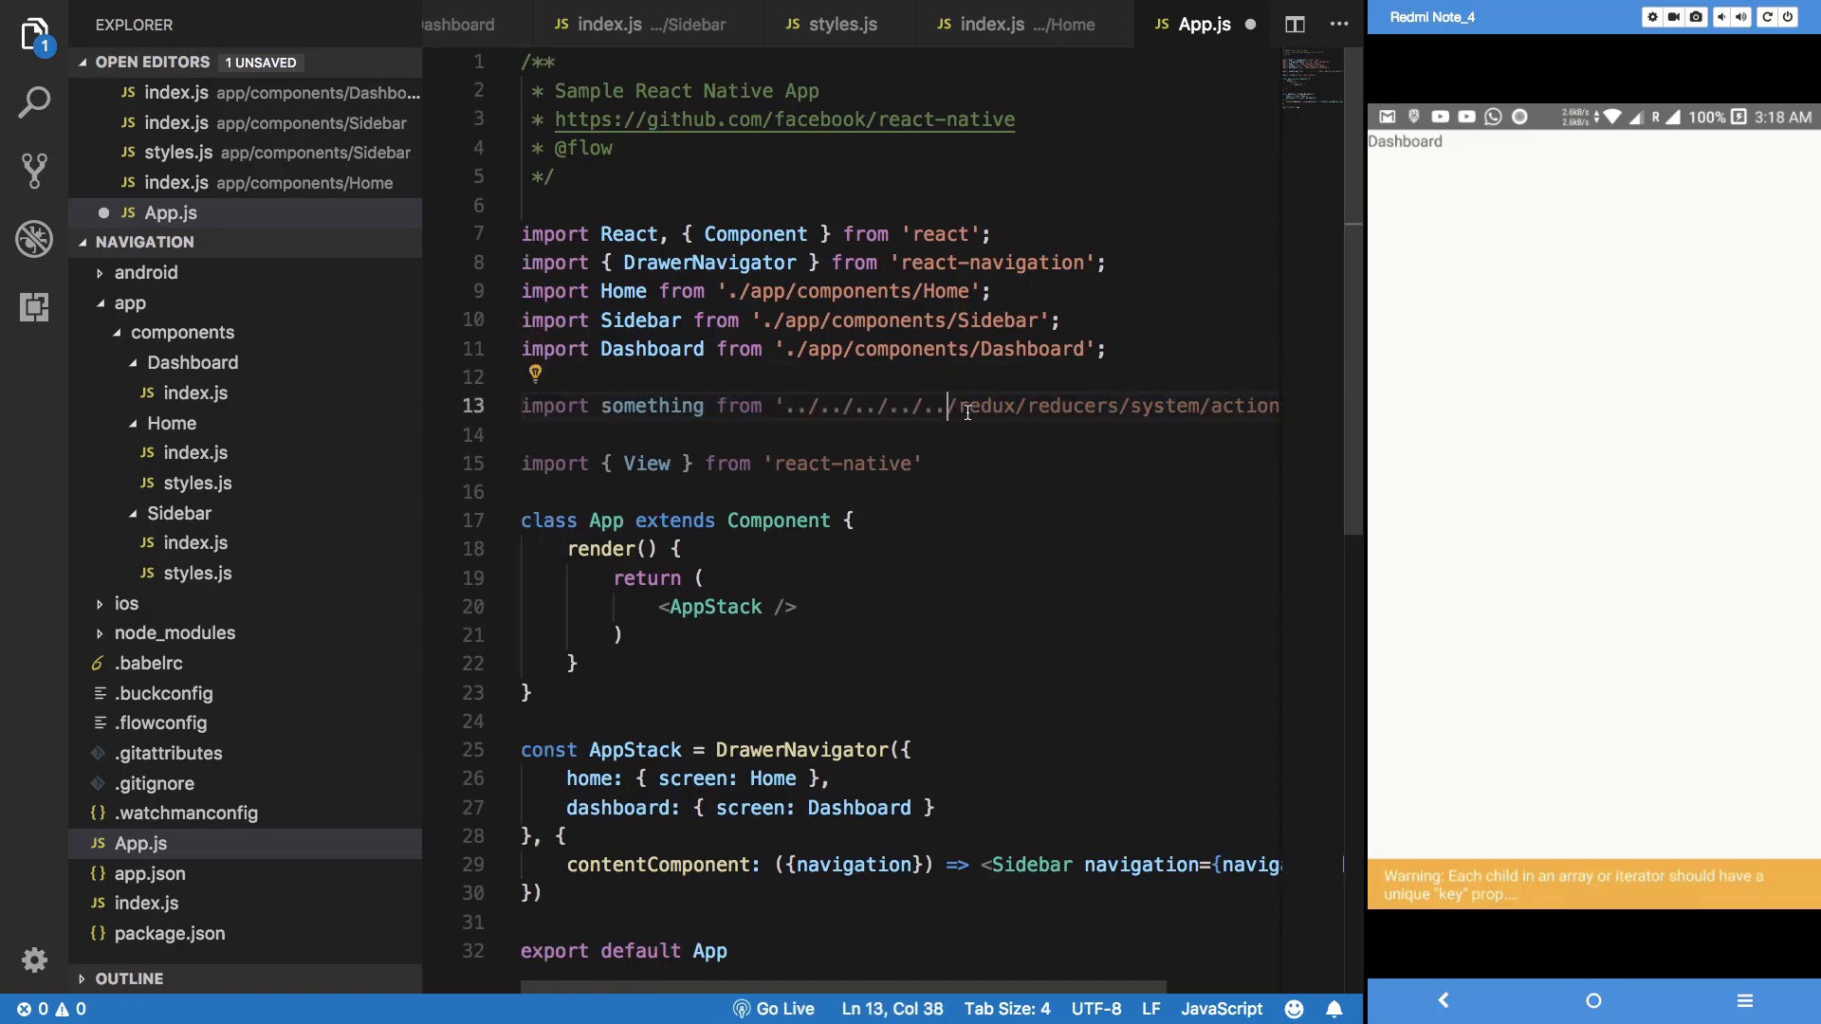
pyautogui.moveTo(964, 406); pyautogui.dragTo(785, 406)
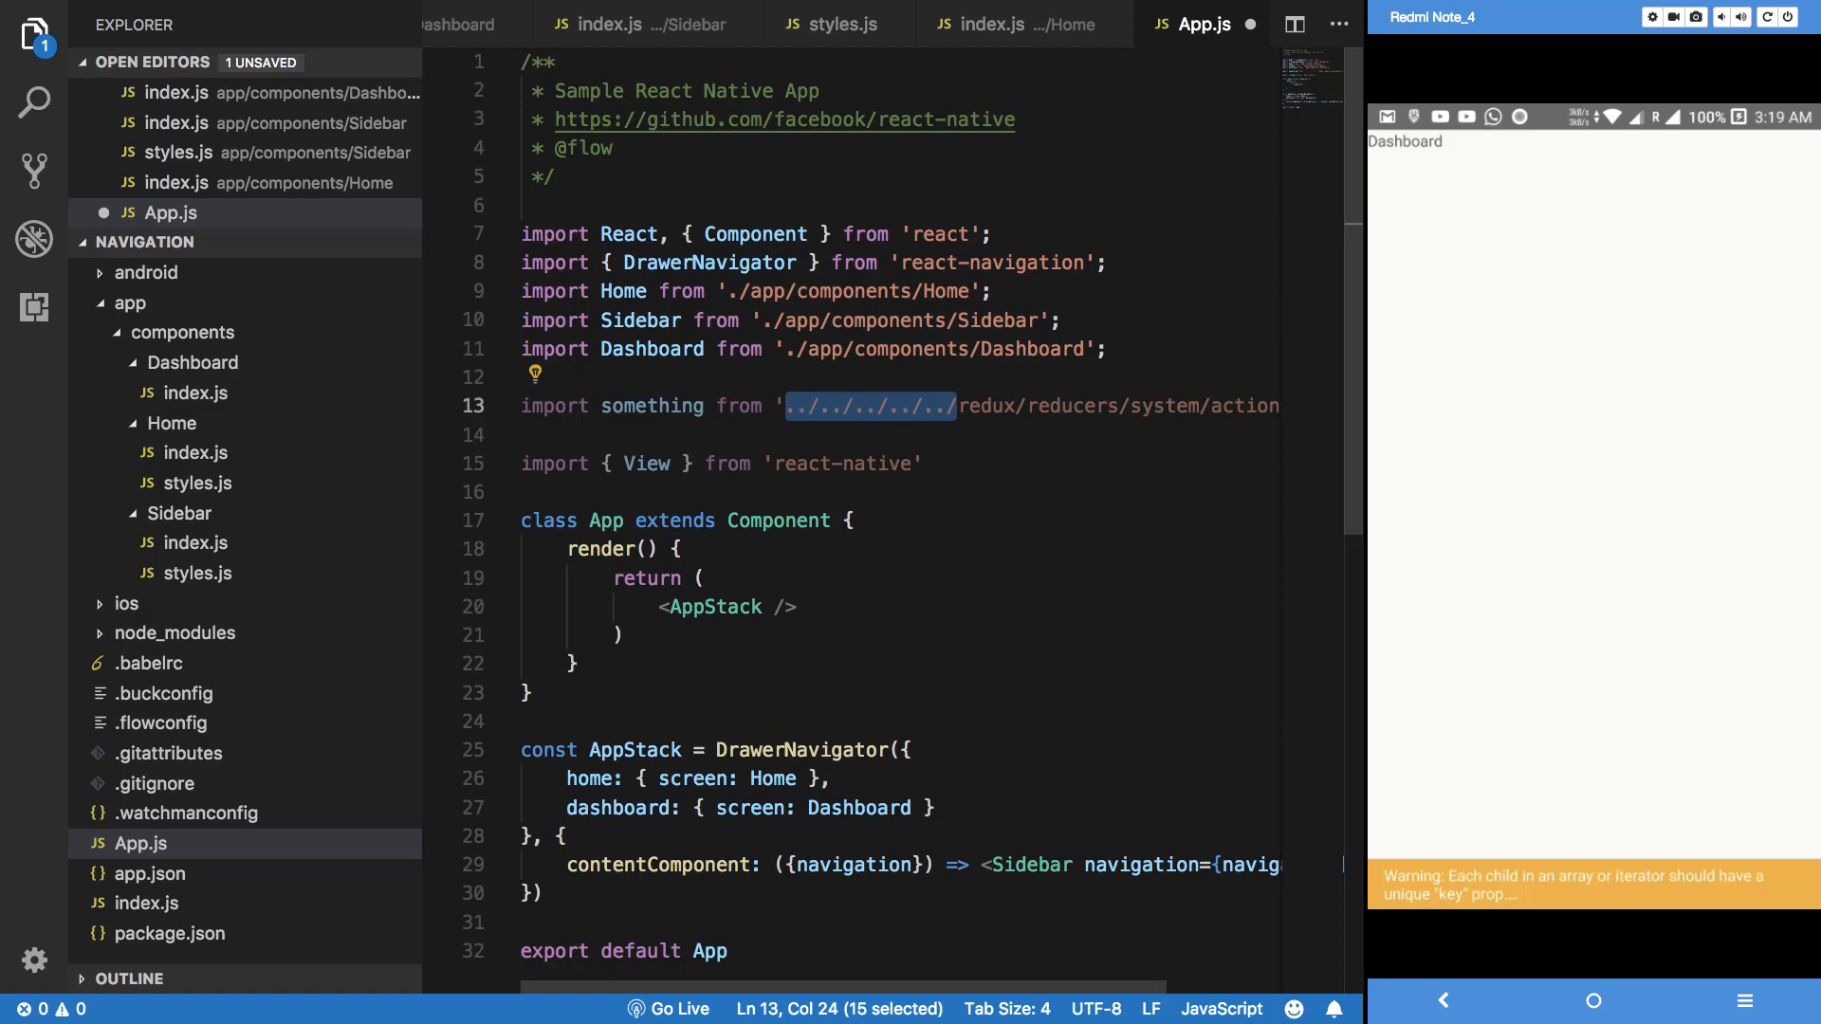
pyautogui.write('@')
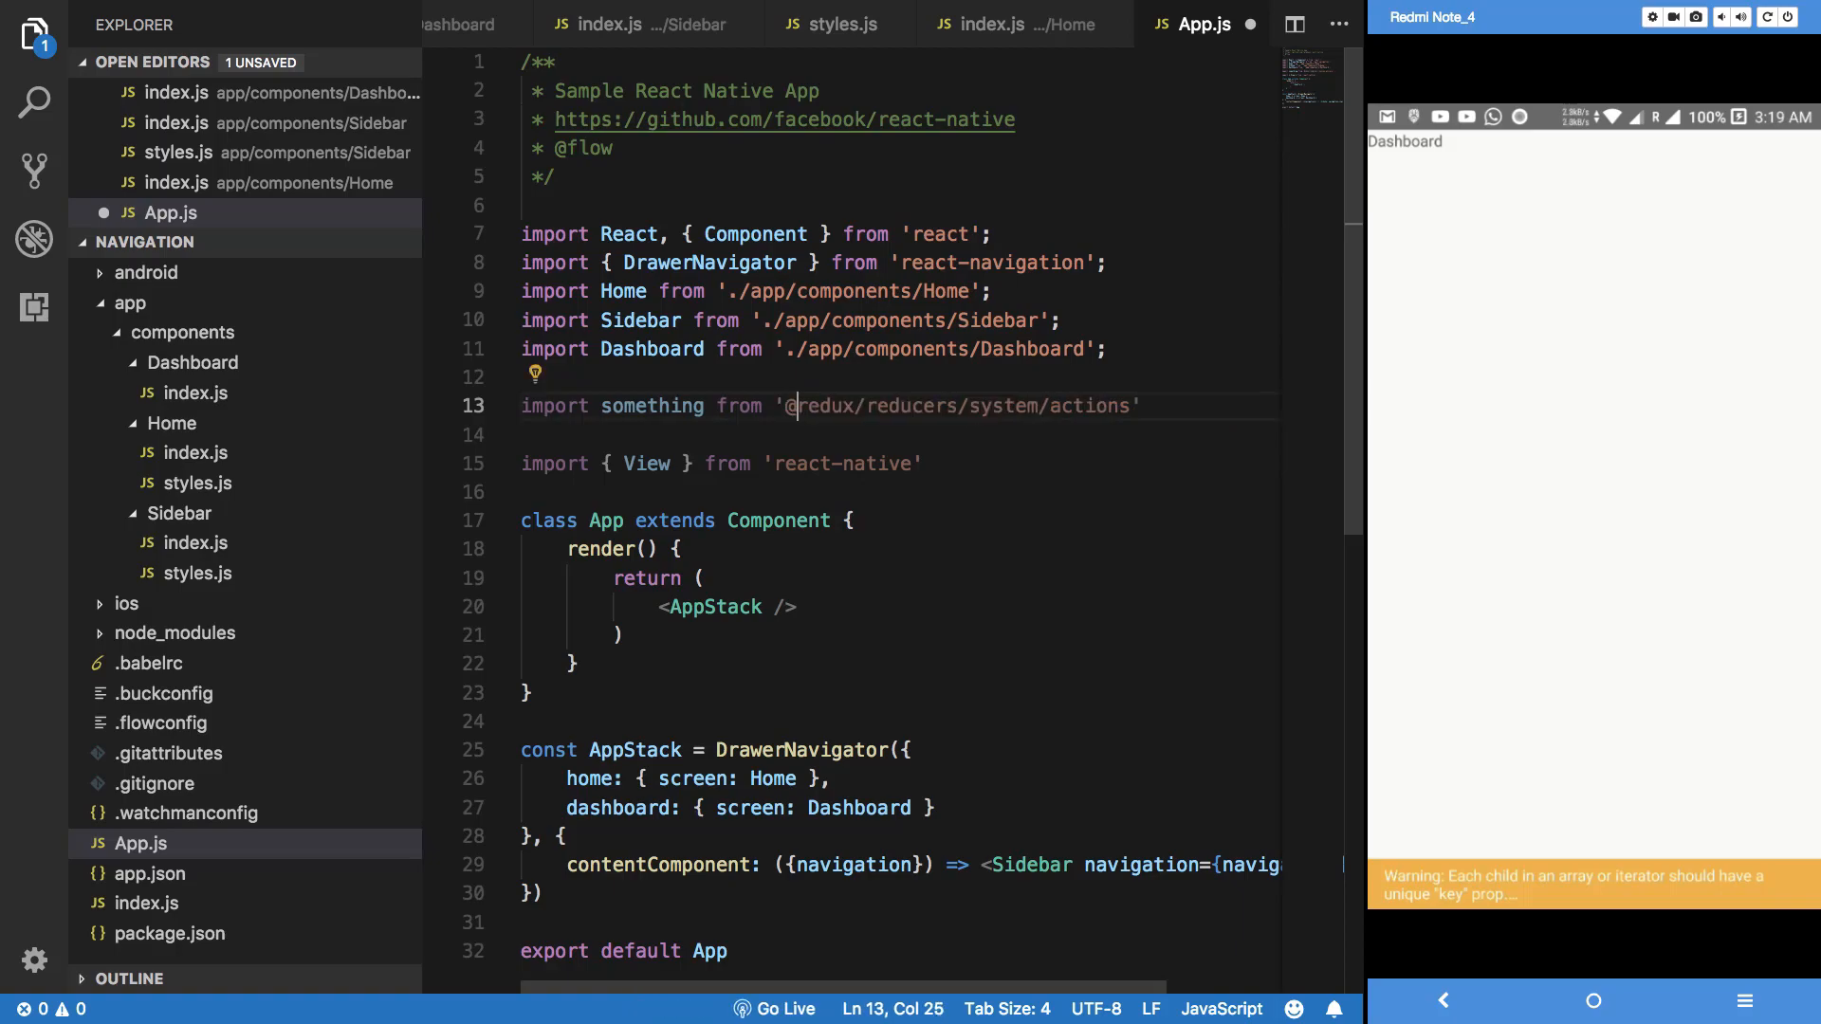
pyautogui.moveTo(867, 490)
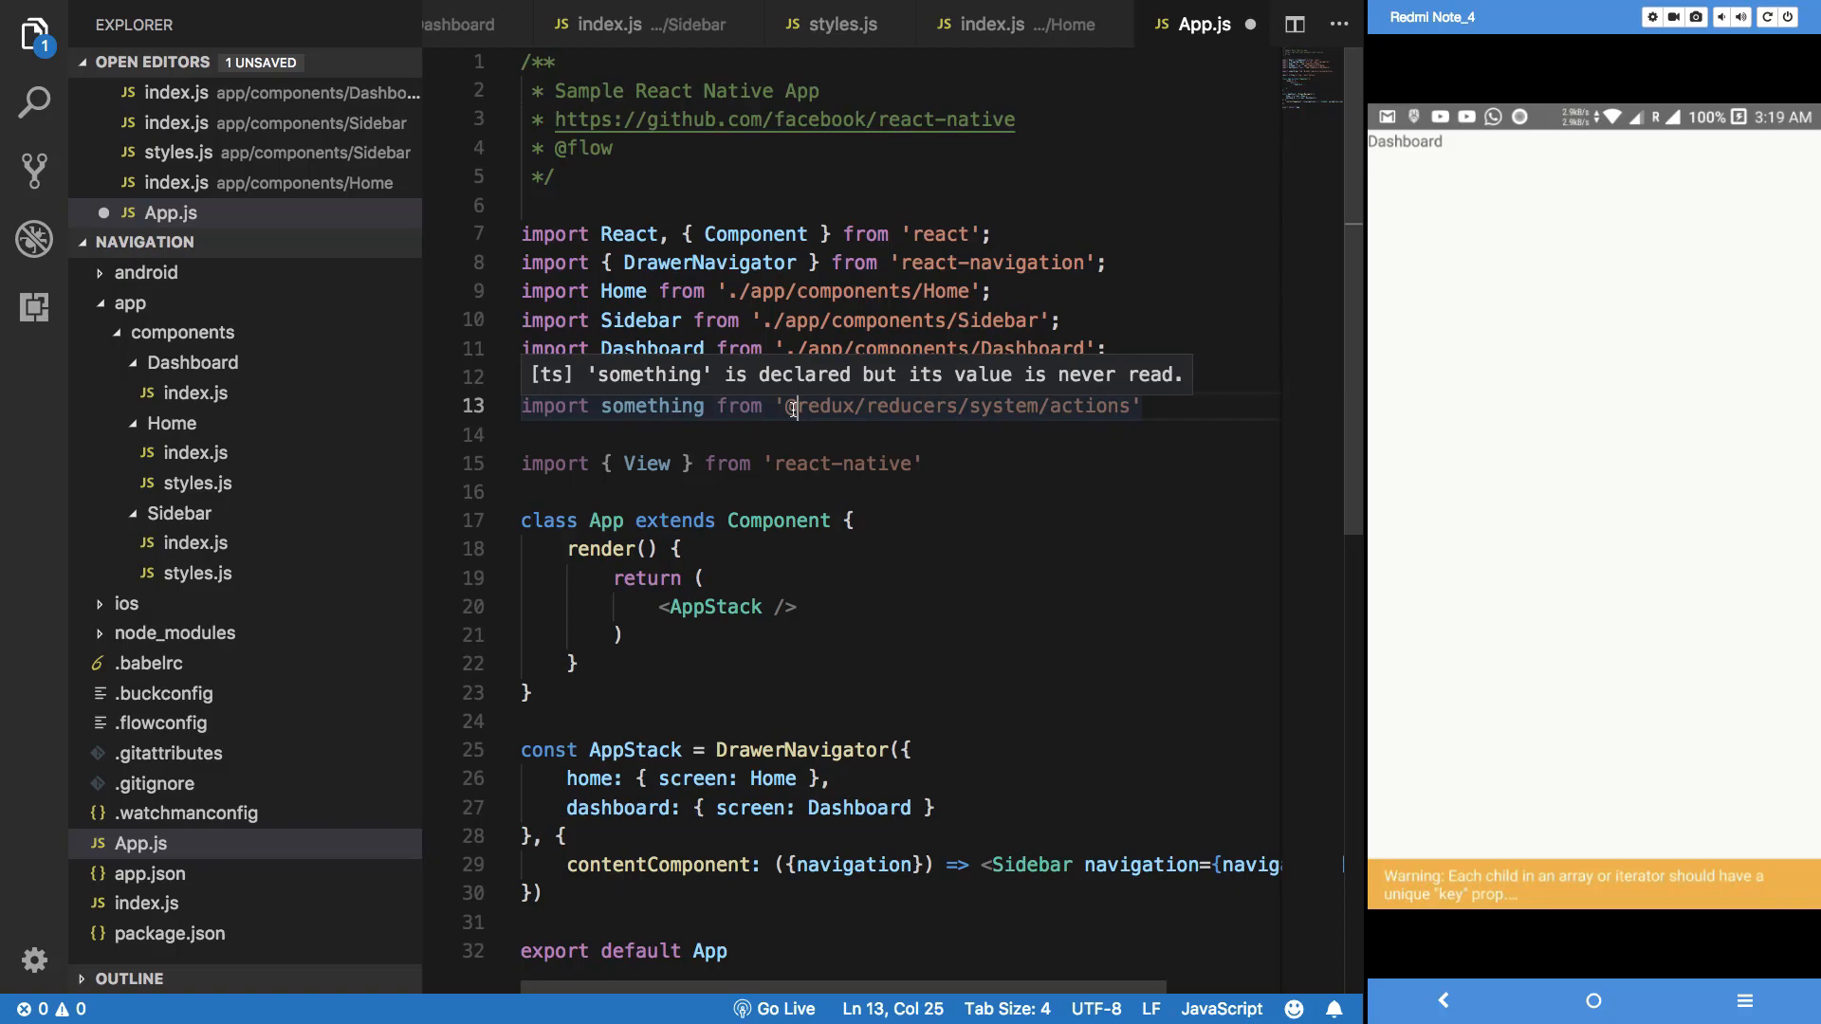
pyautogui.doubleClick(823, 406)
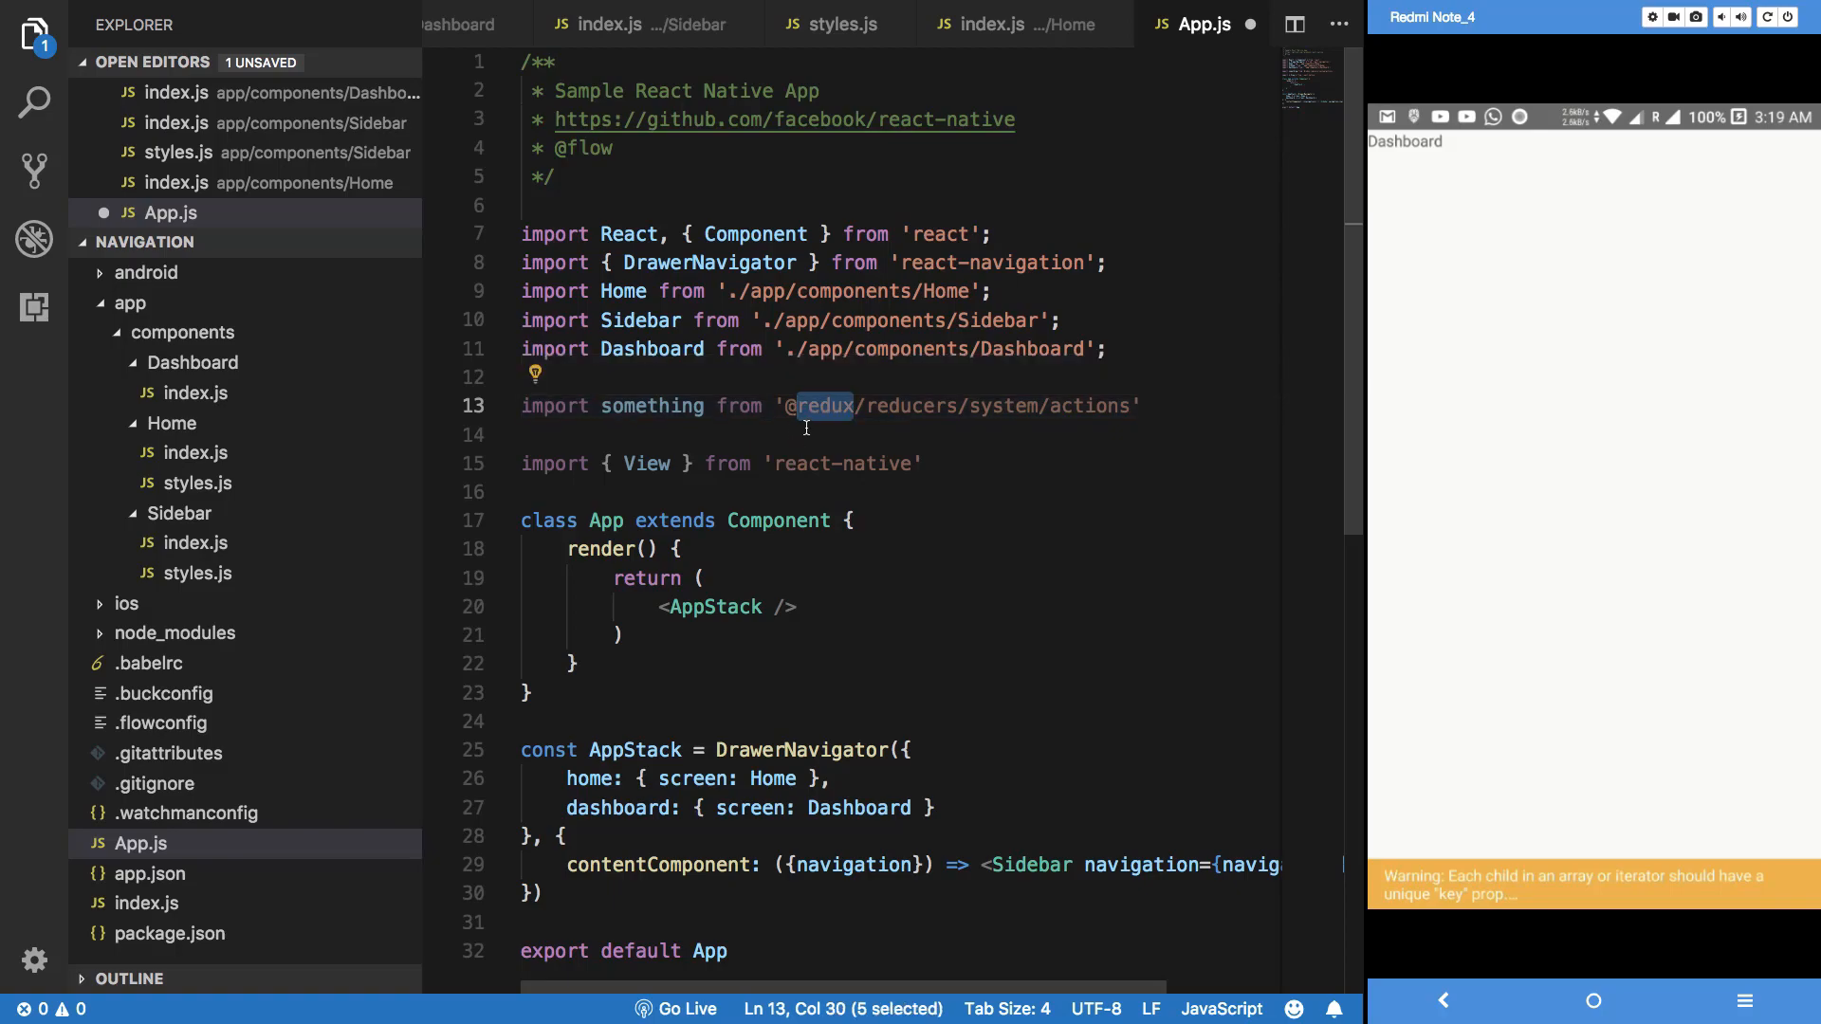
pyautogui.click(873, 406)
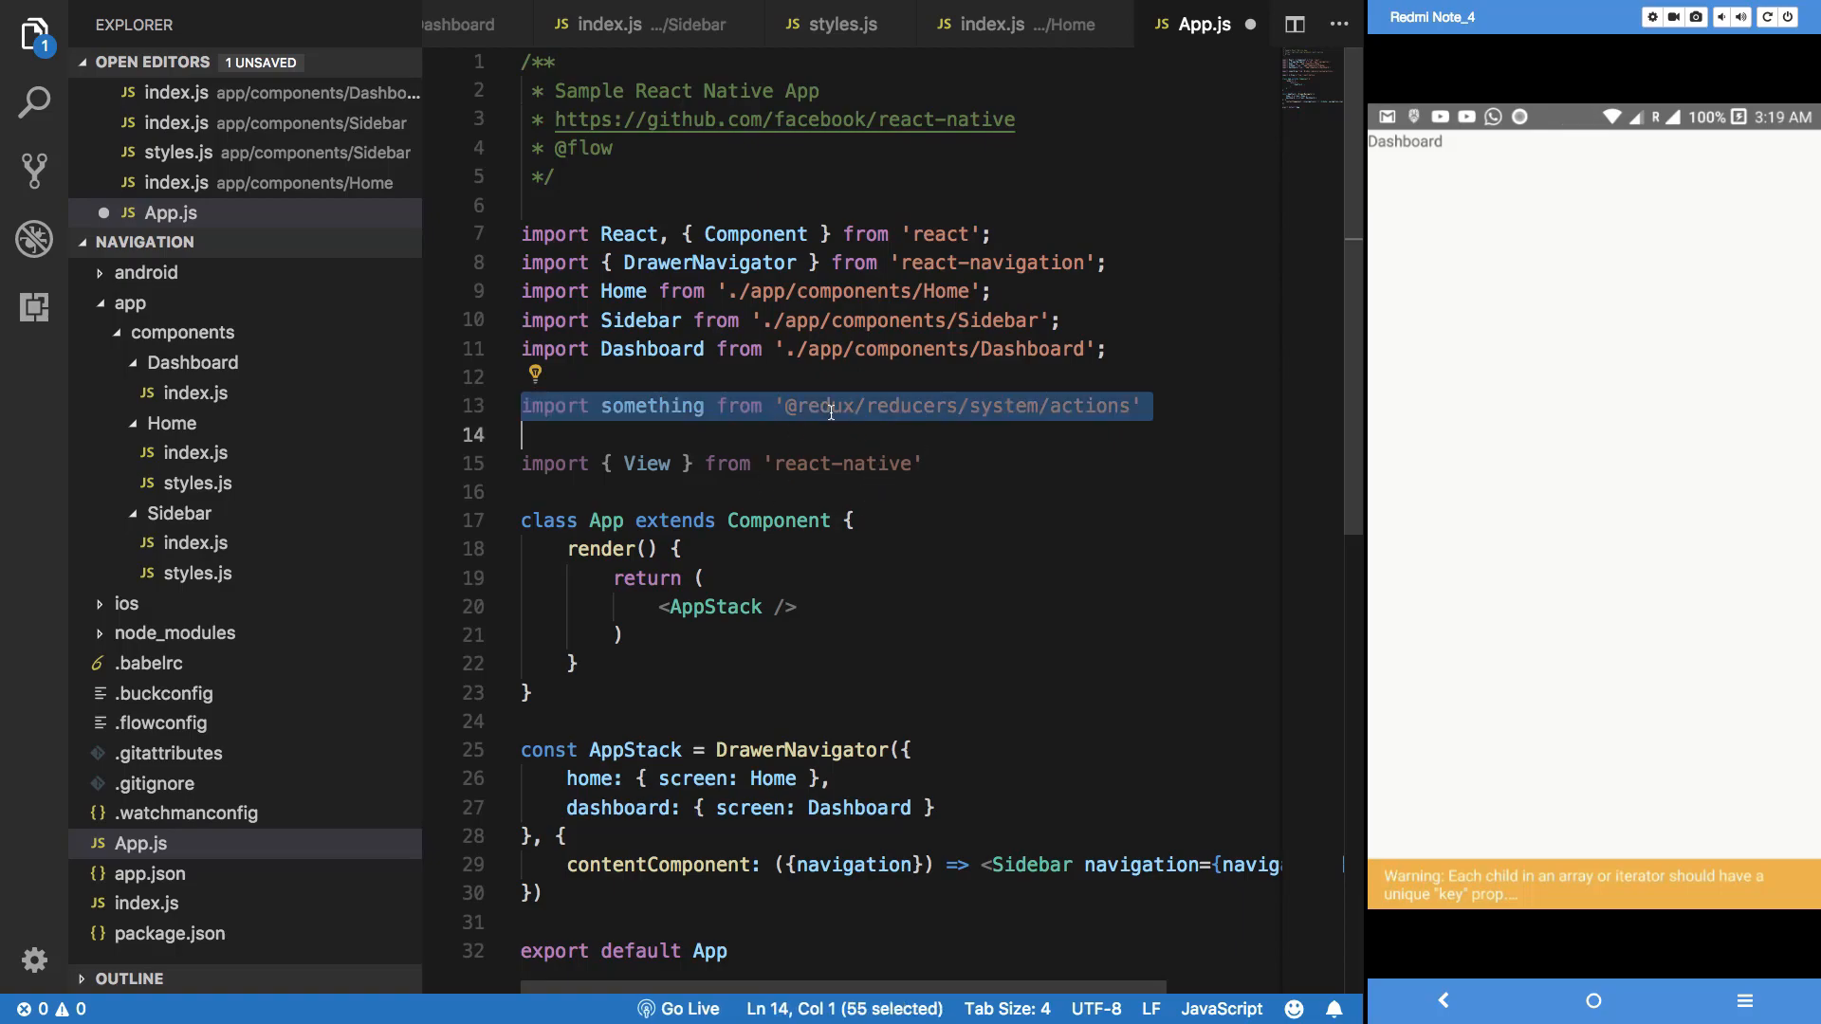
pyautogui.press('Delete')
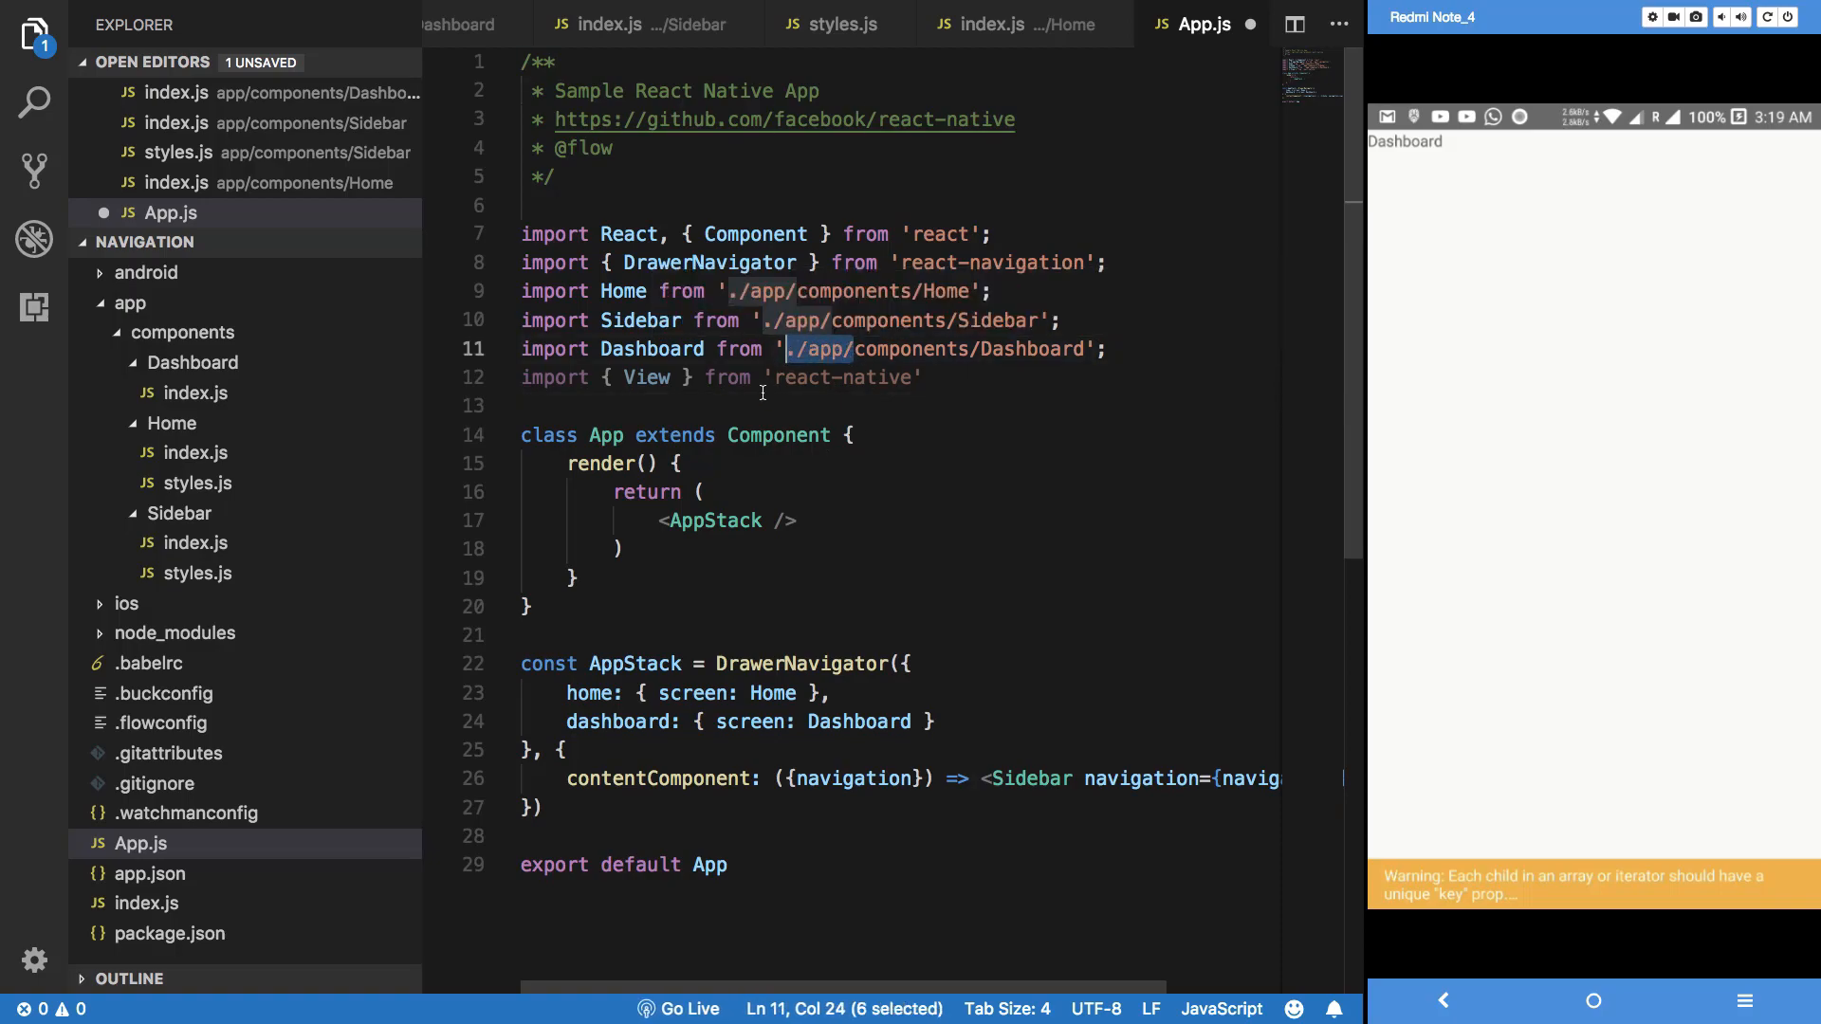
pyautogui.click(764, 290)
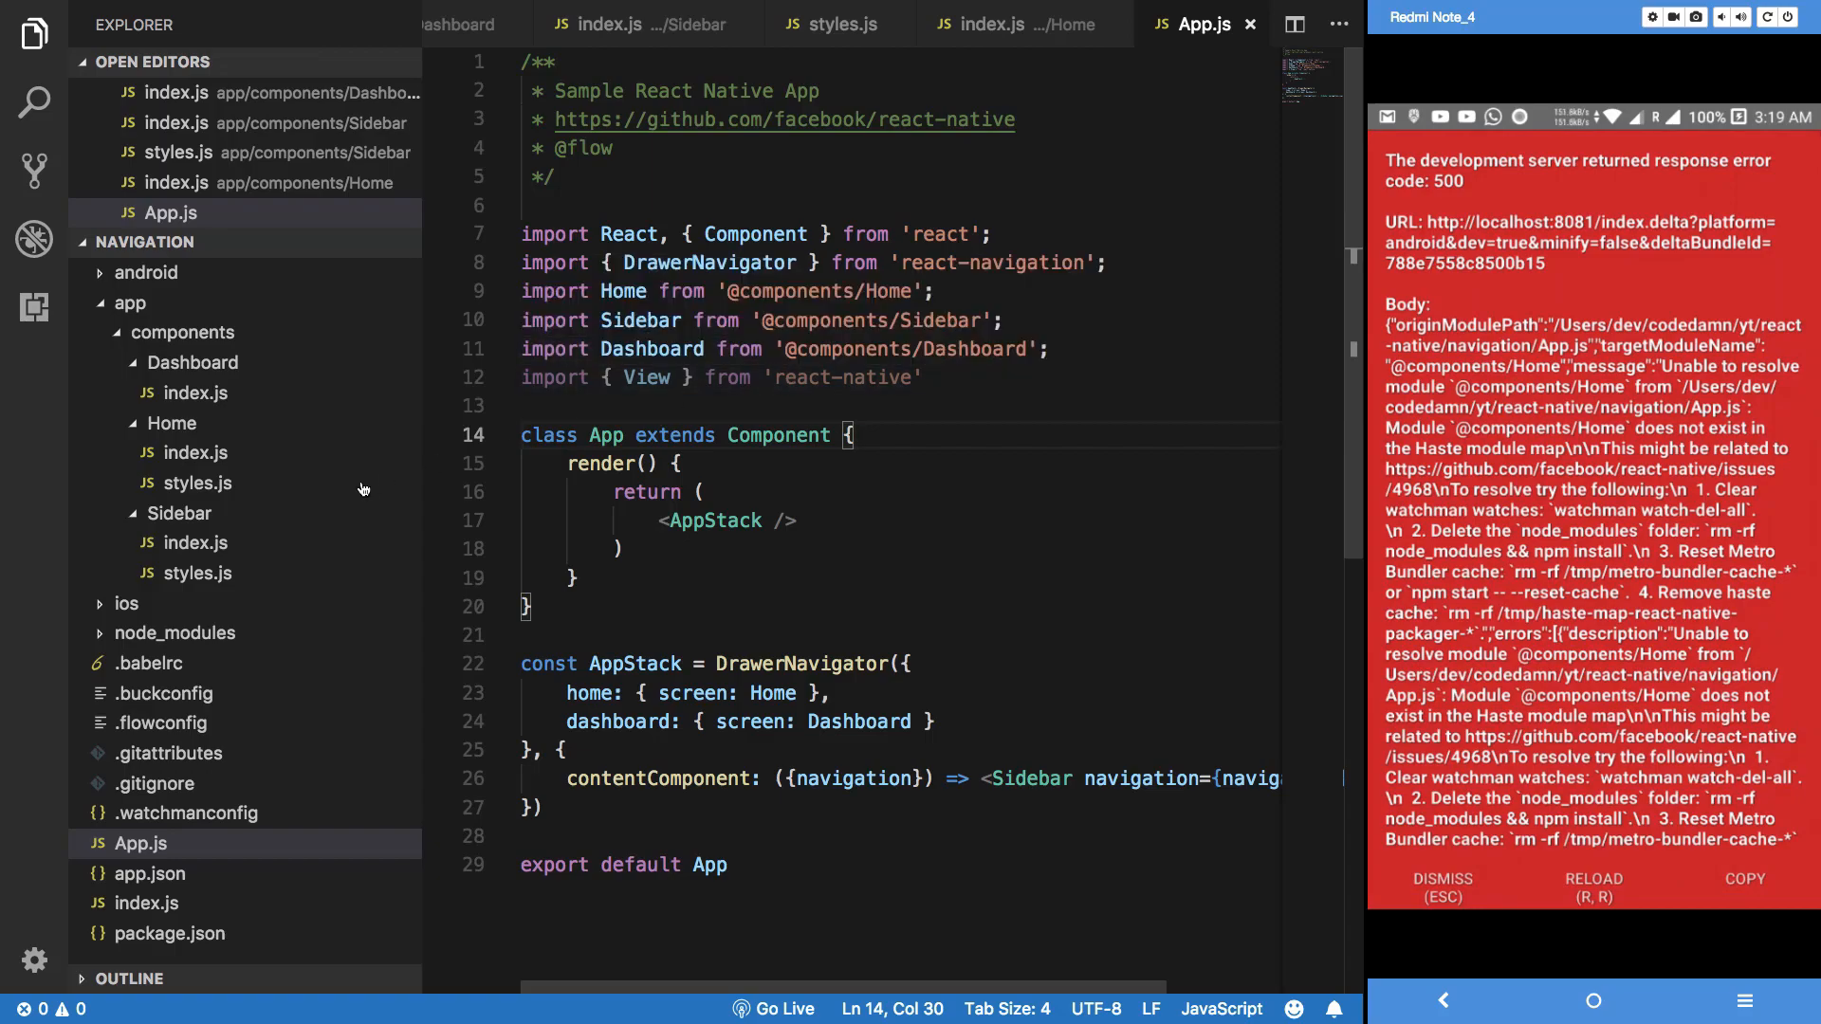
# - Create a package.json file inside the components folder
pyautogui.click(182, 332)
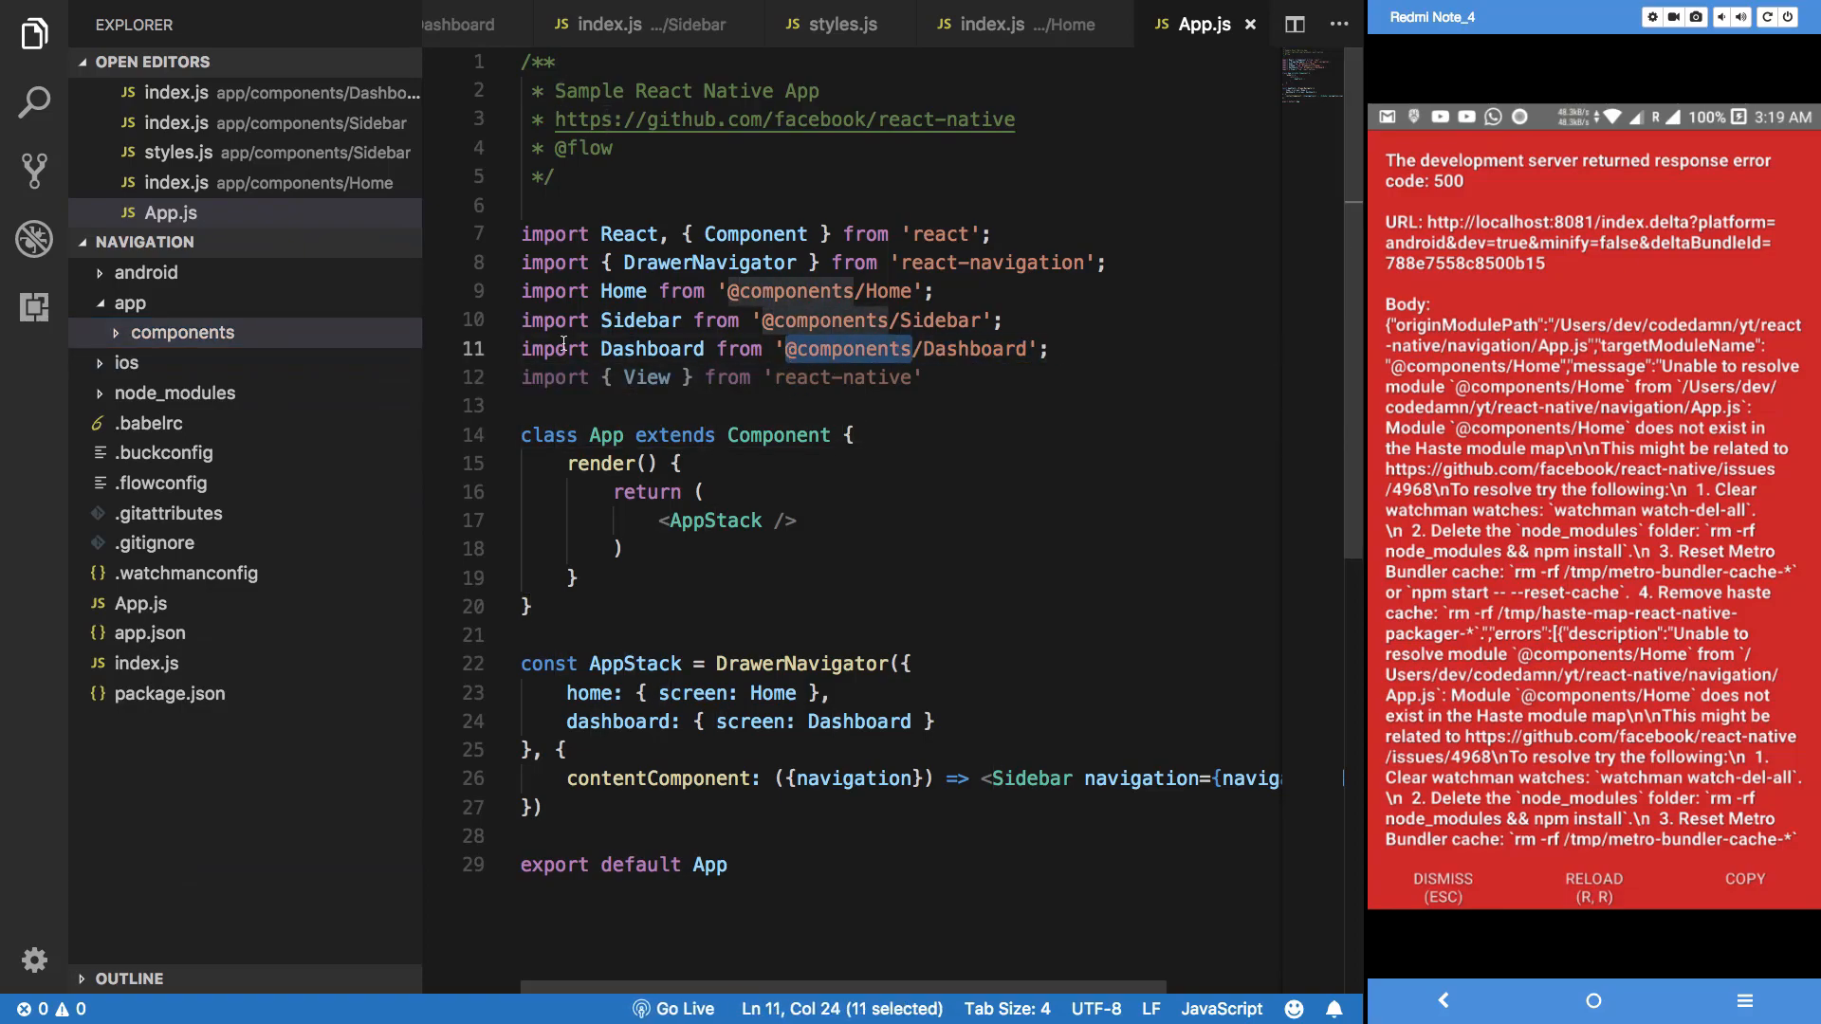
pyautogui.click(182, 332)
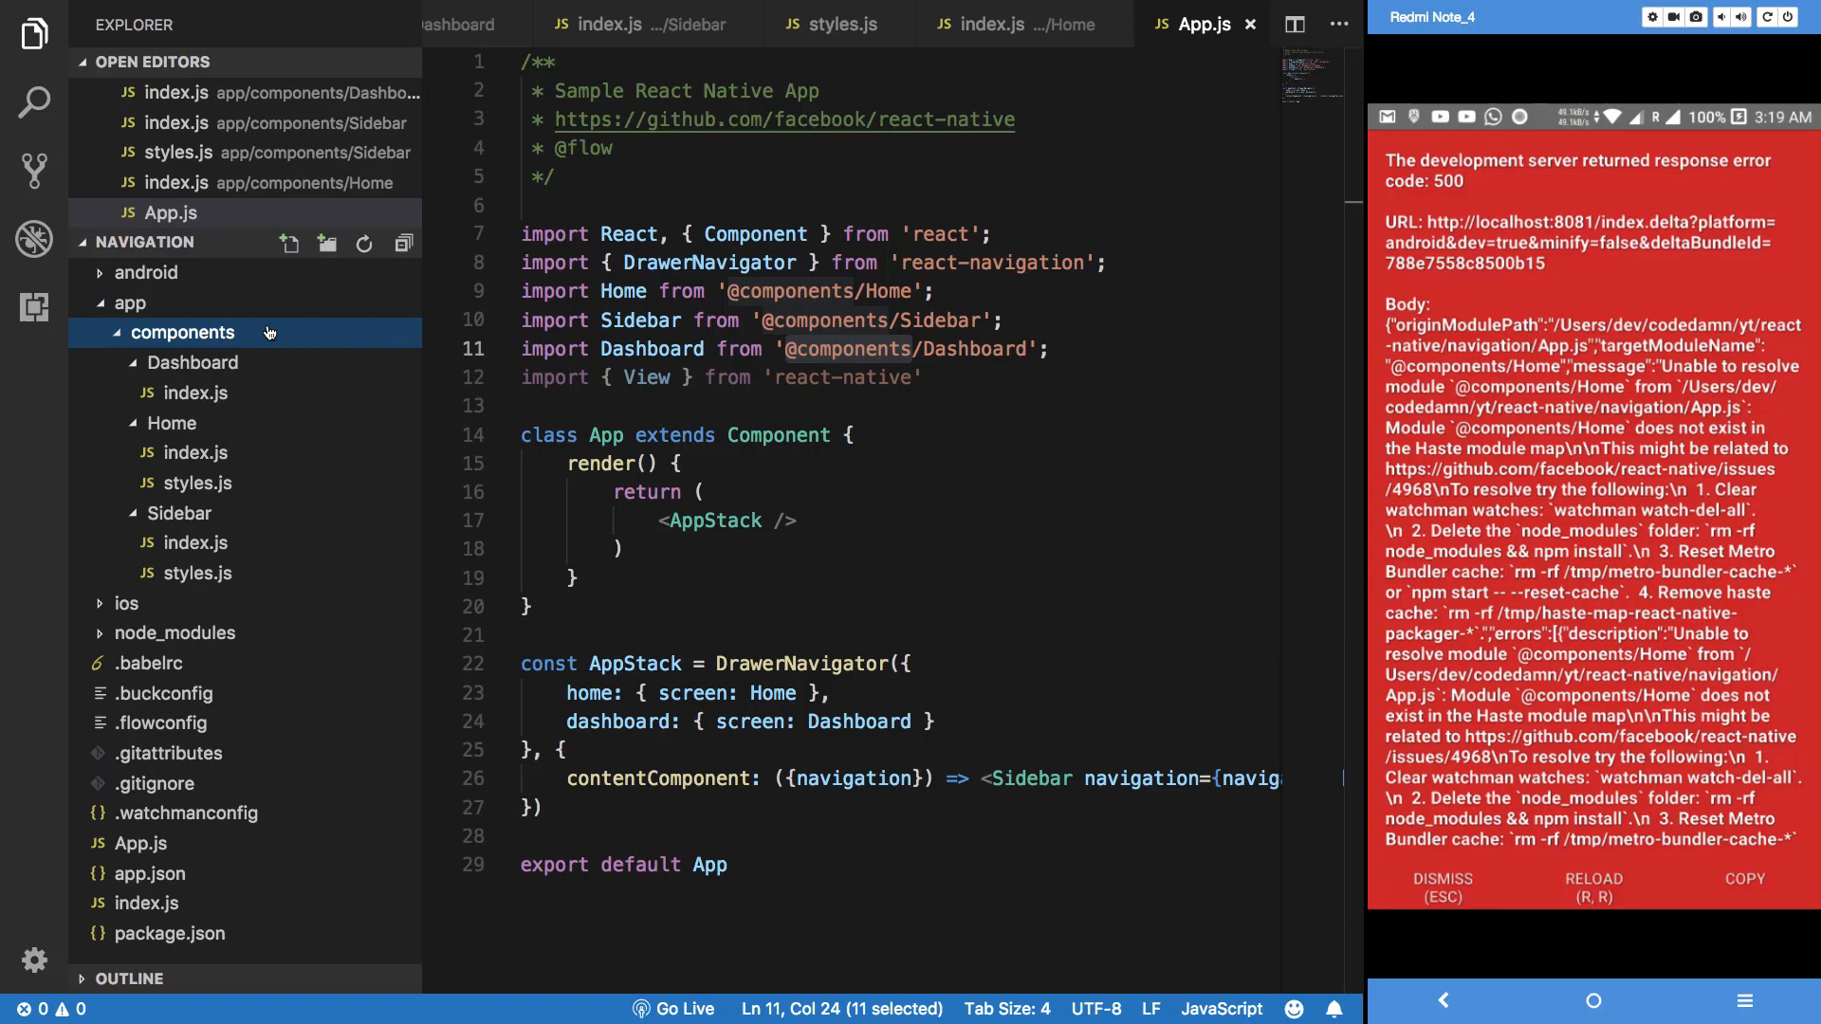
pyautogui.write('package.json')
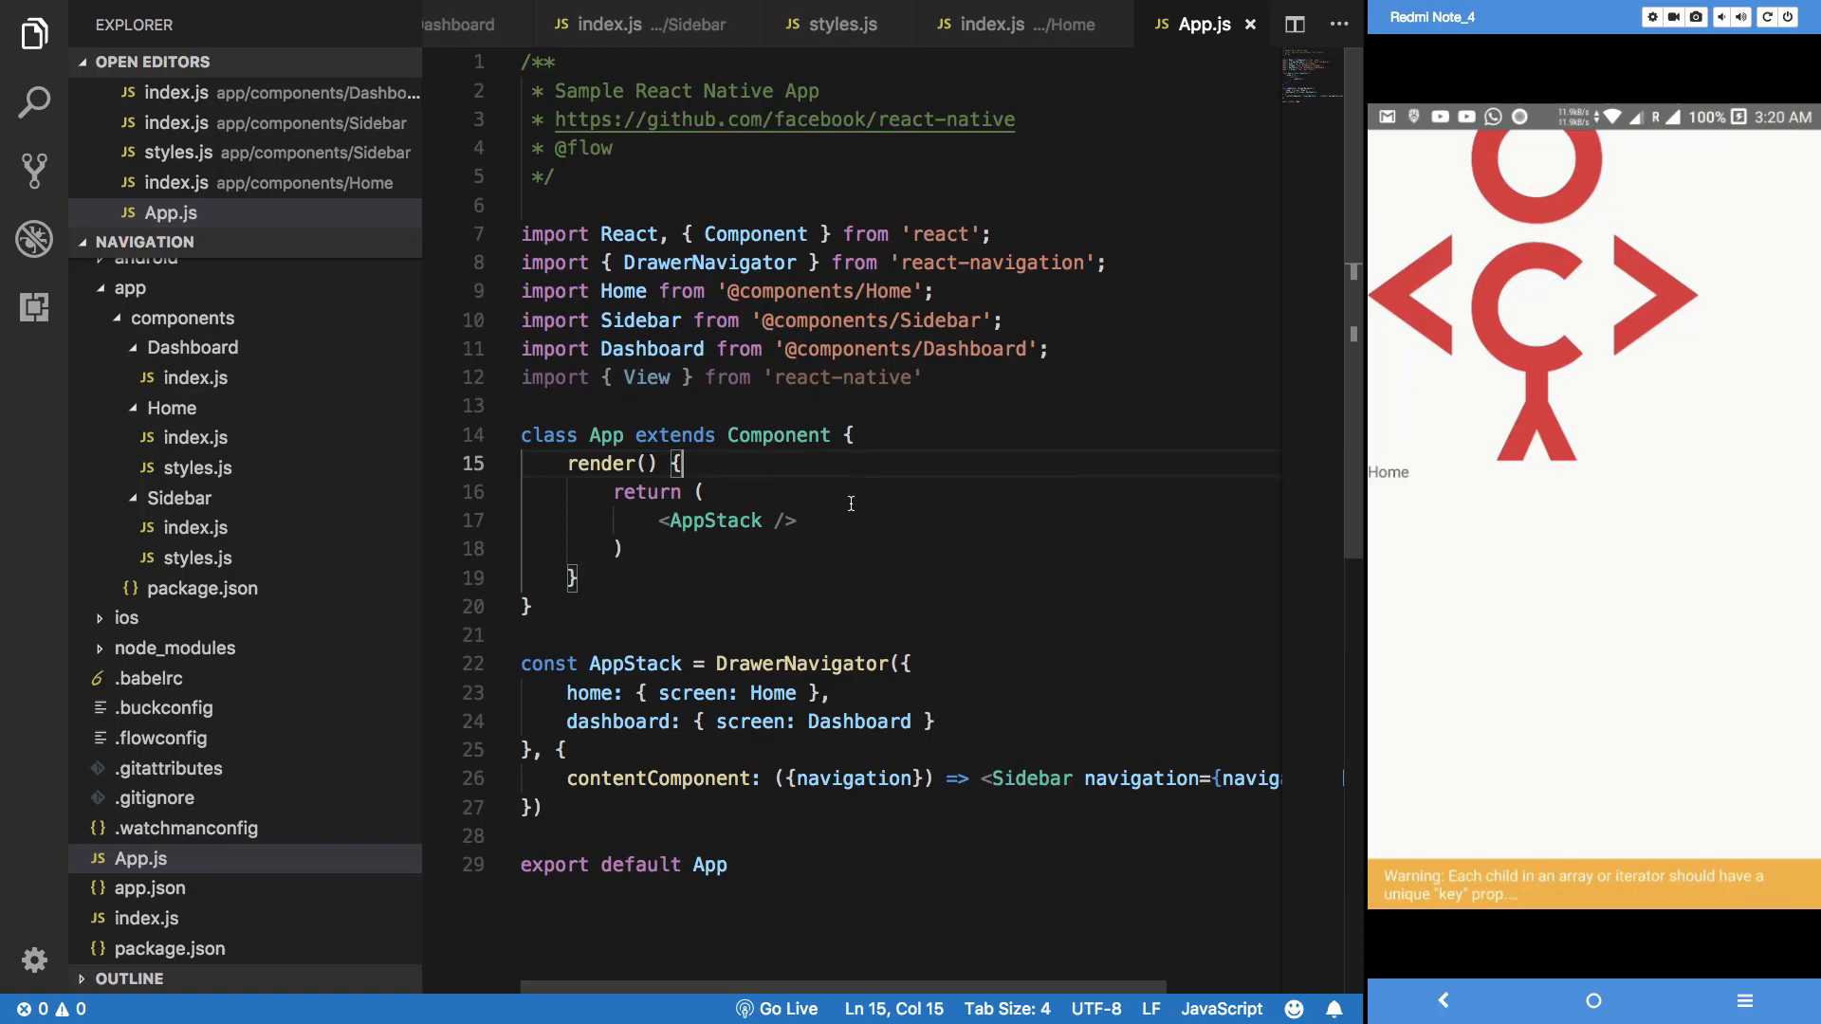
pyautogui.moveTo(776, 431)
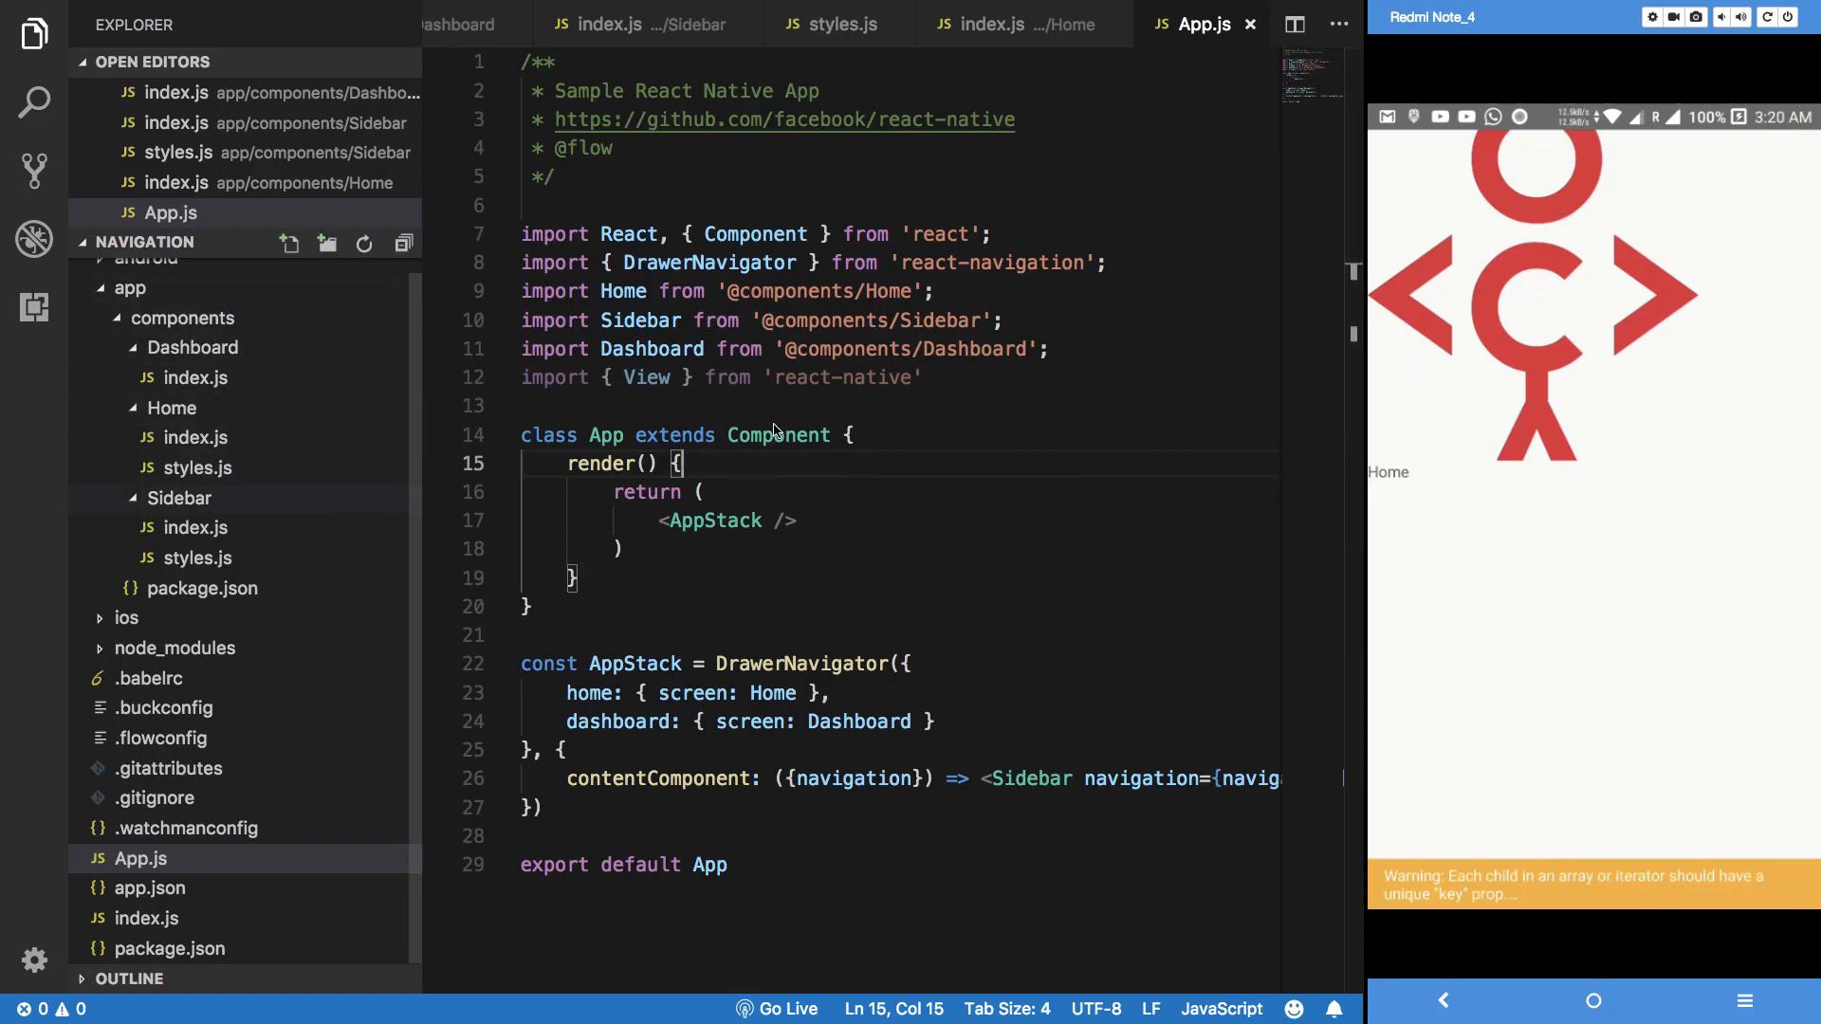
pyautogui.doubleClick(973, 349)
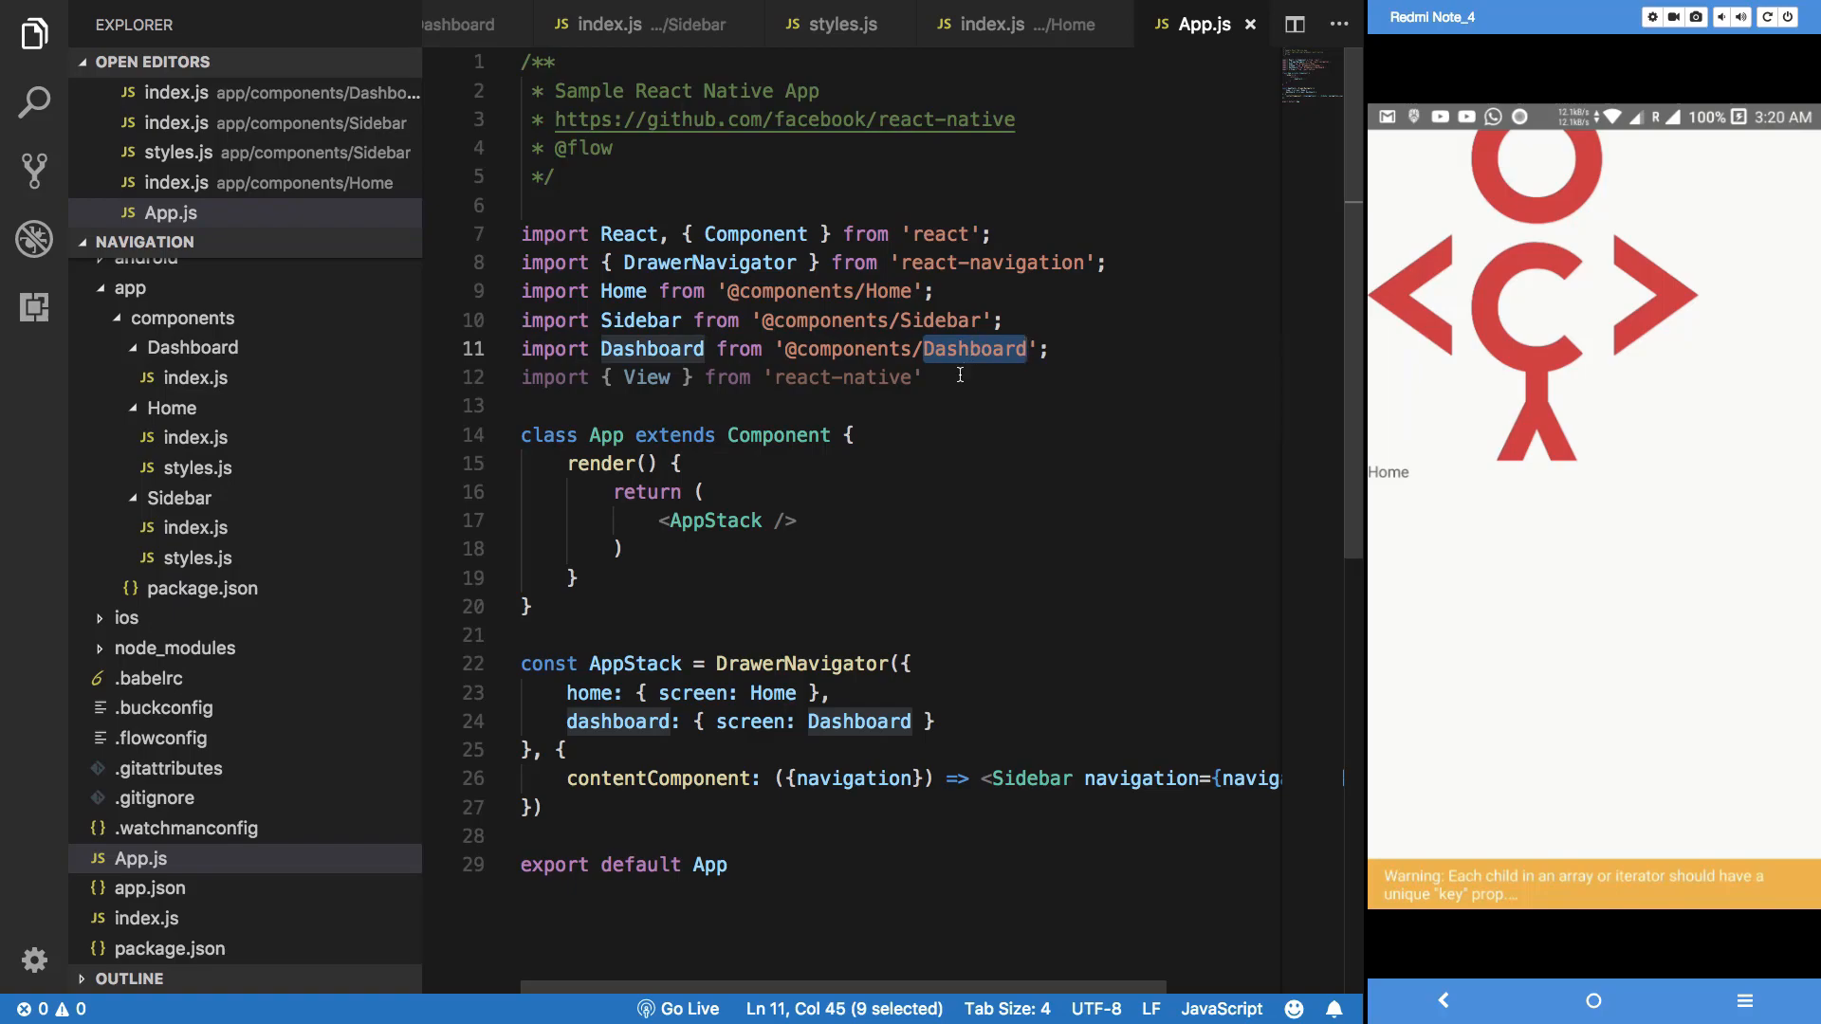
pyautogui.moveTo(926, 420)
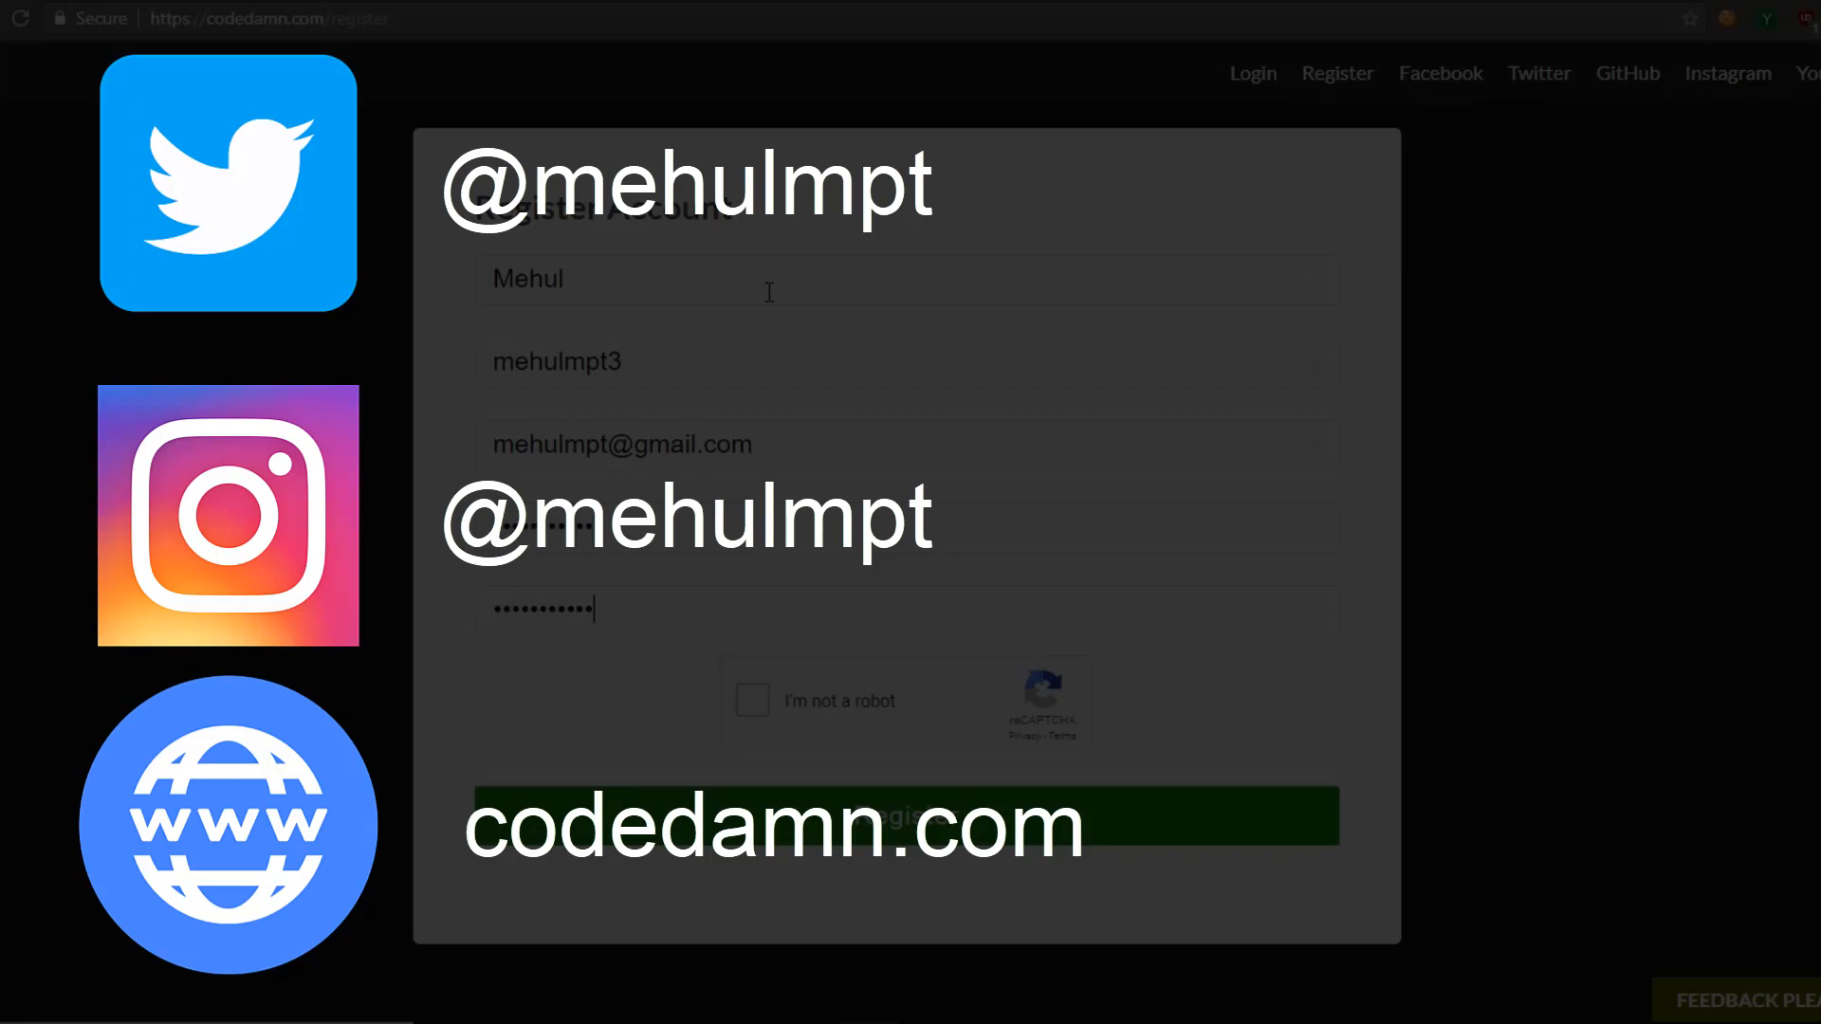
# - Sign in on codedamn.com and start a Python-themed quiz with 'Yes' as Option 1
pyautogui.click(1252, 72)
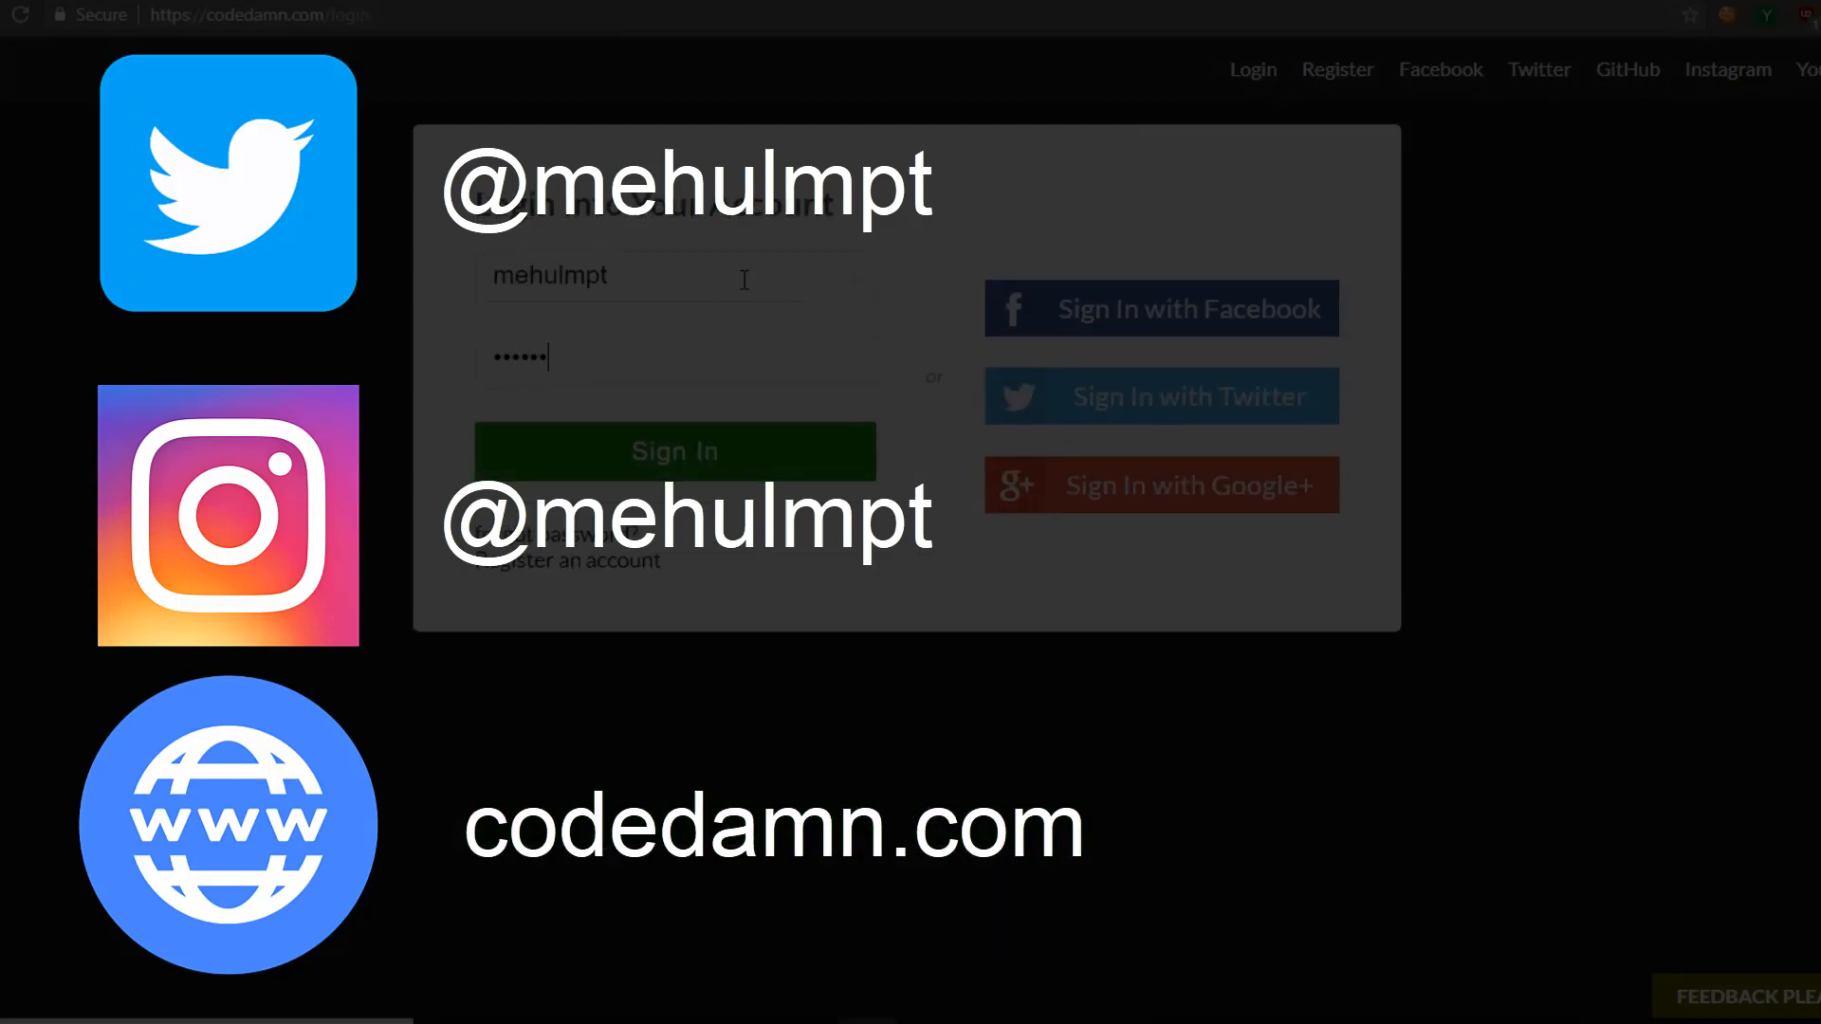
pyautogui.click(673, 452)
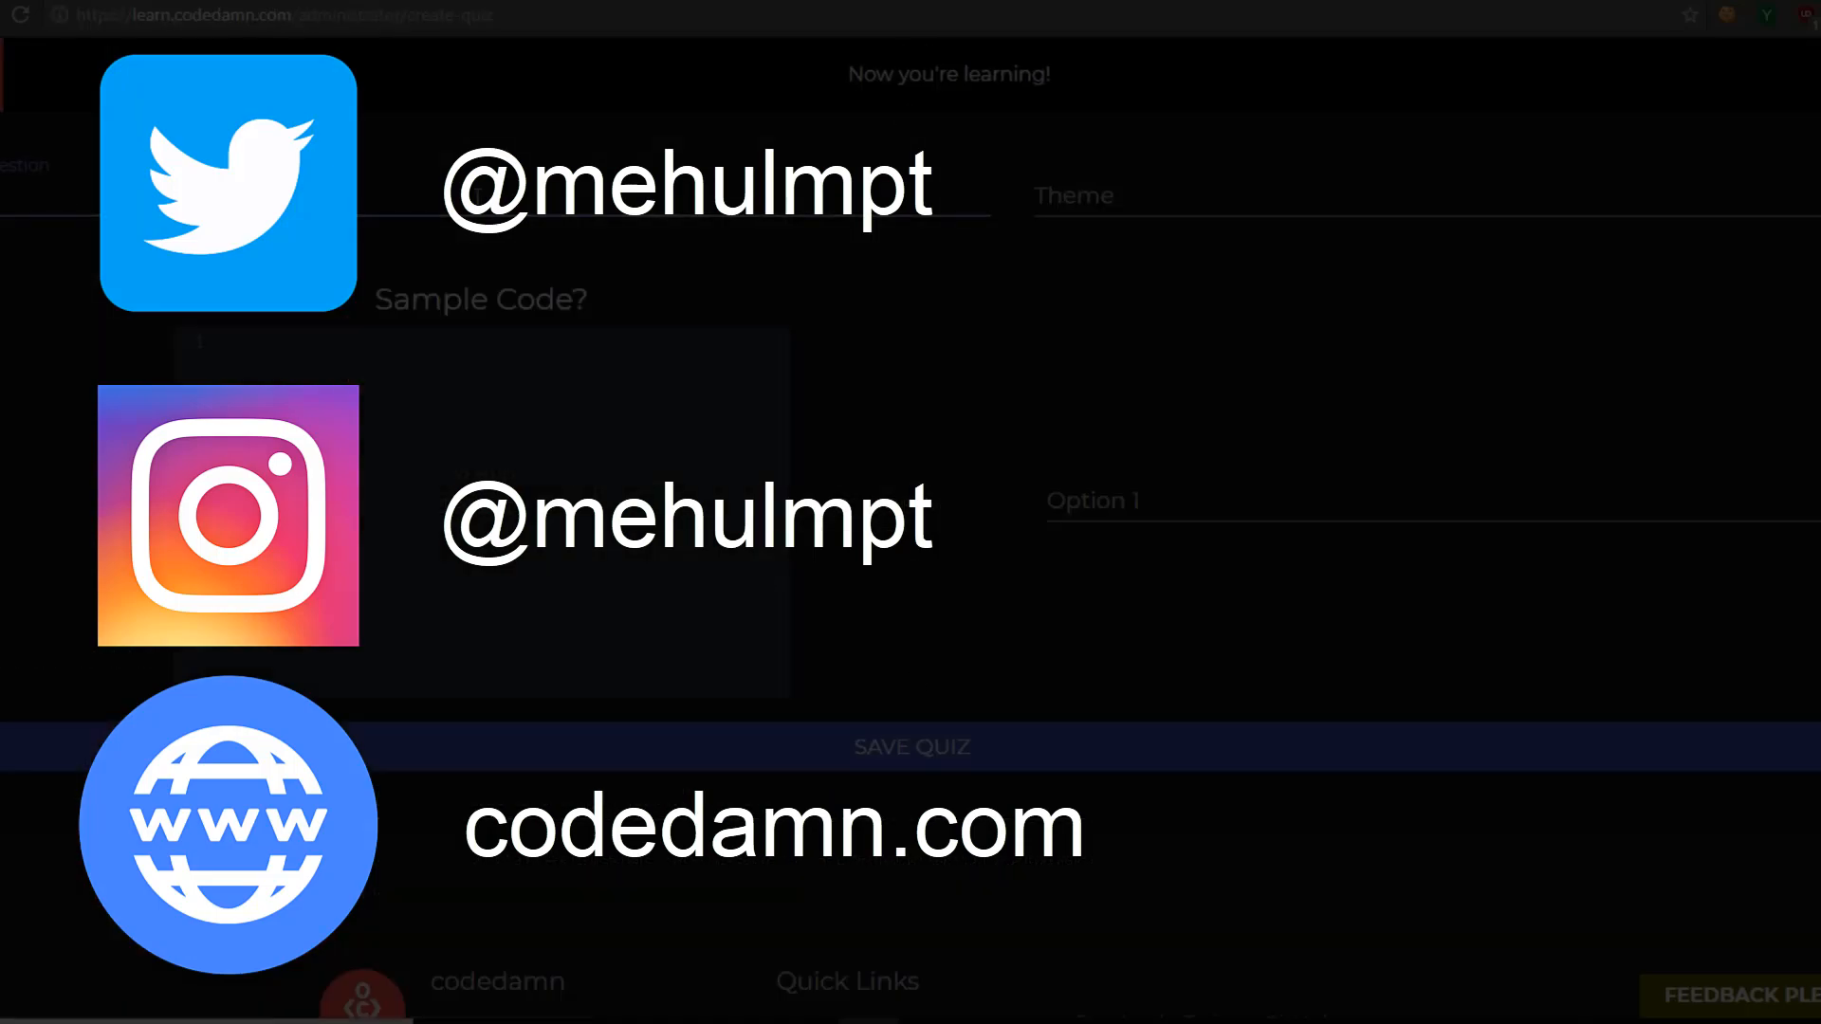
pyautogui.write('Yes')
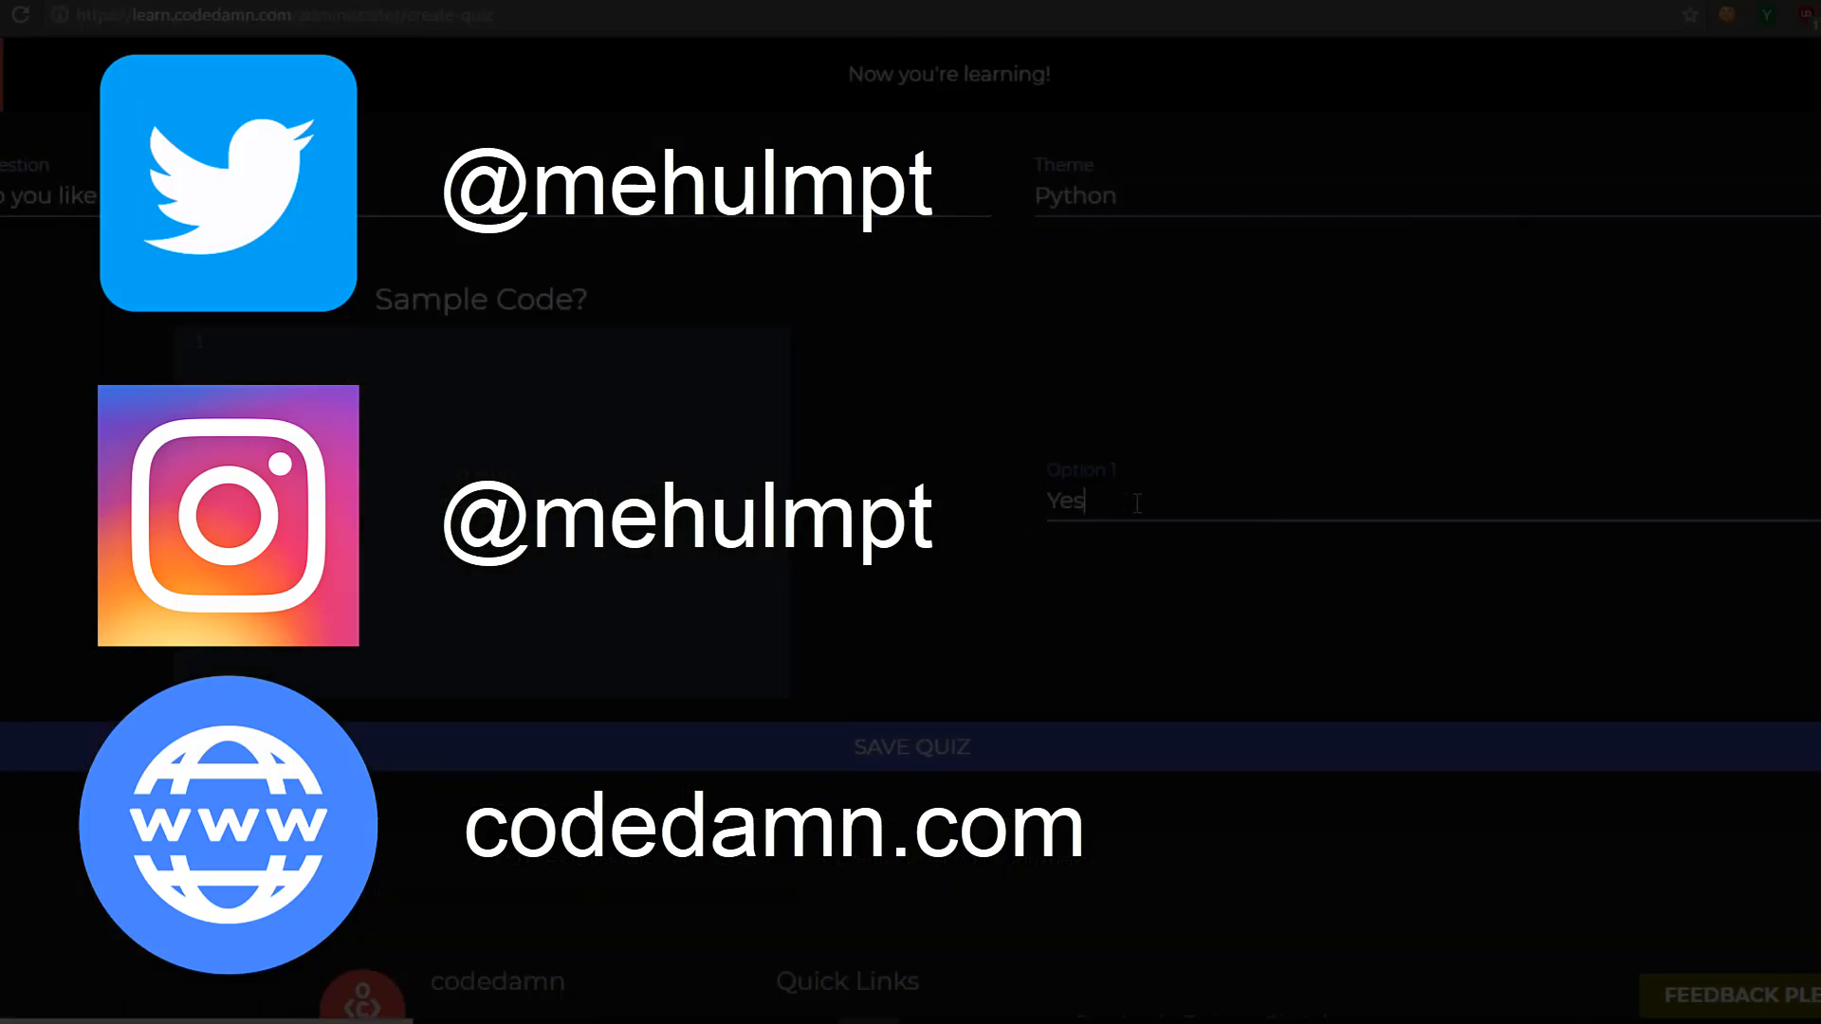